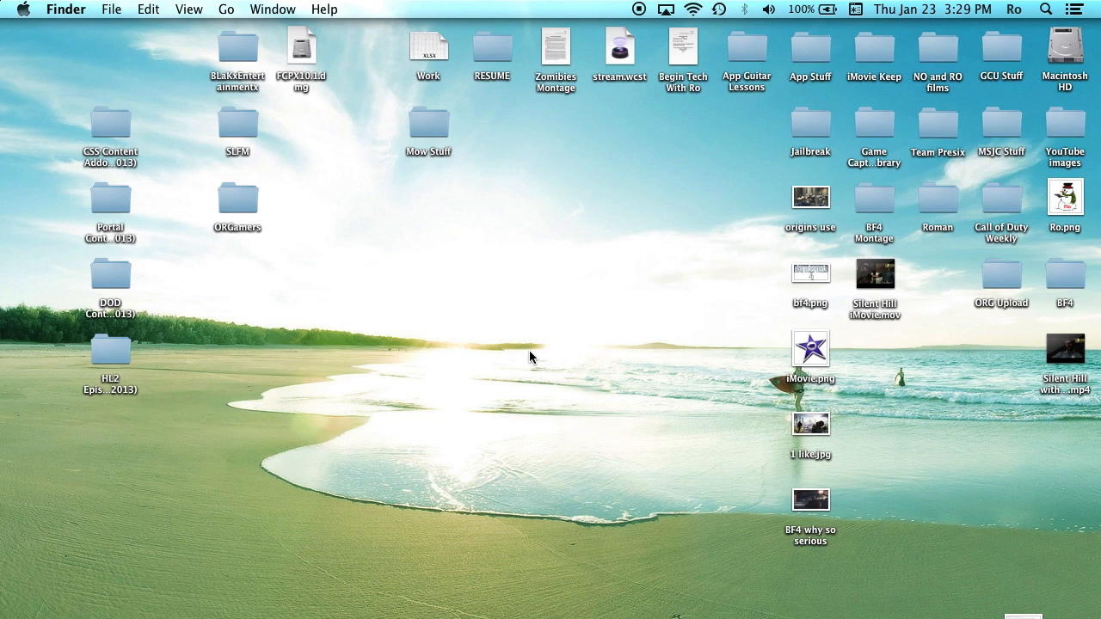
{"action": "mouse_move", "coordinate": [4, 301]}
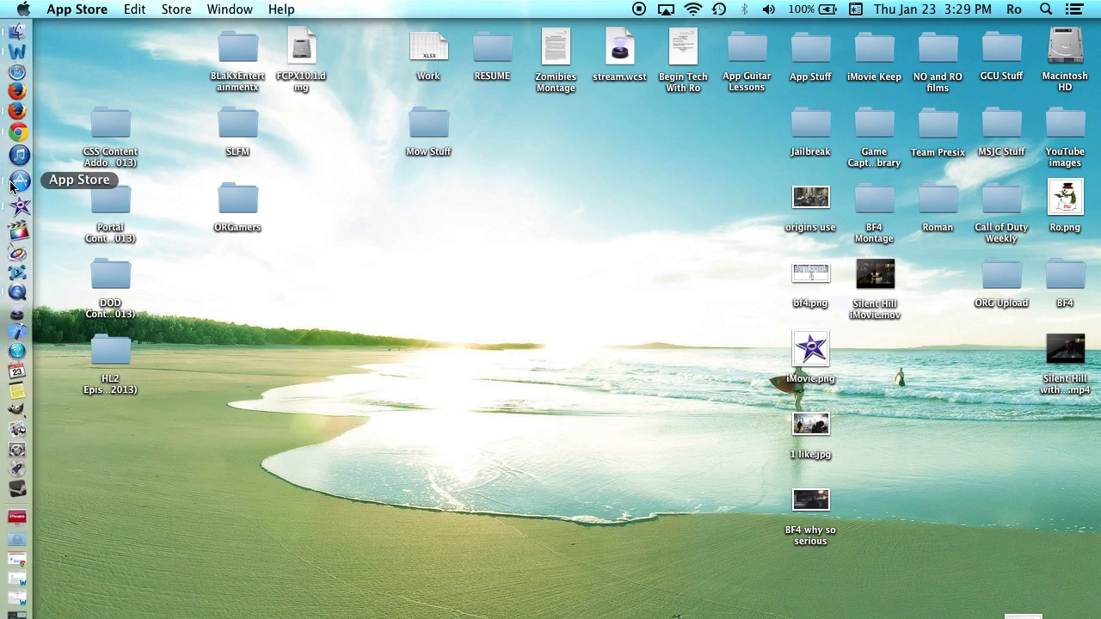
Step: Show the Updates page and scroll the installed-updates list down to the iMovie 10.0.2 entry
{"action": "left_click", "coordinate": [19, 181]}
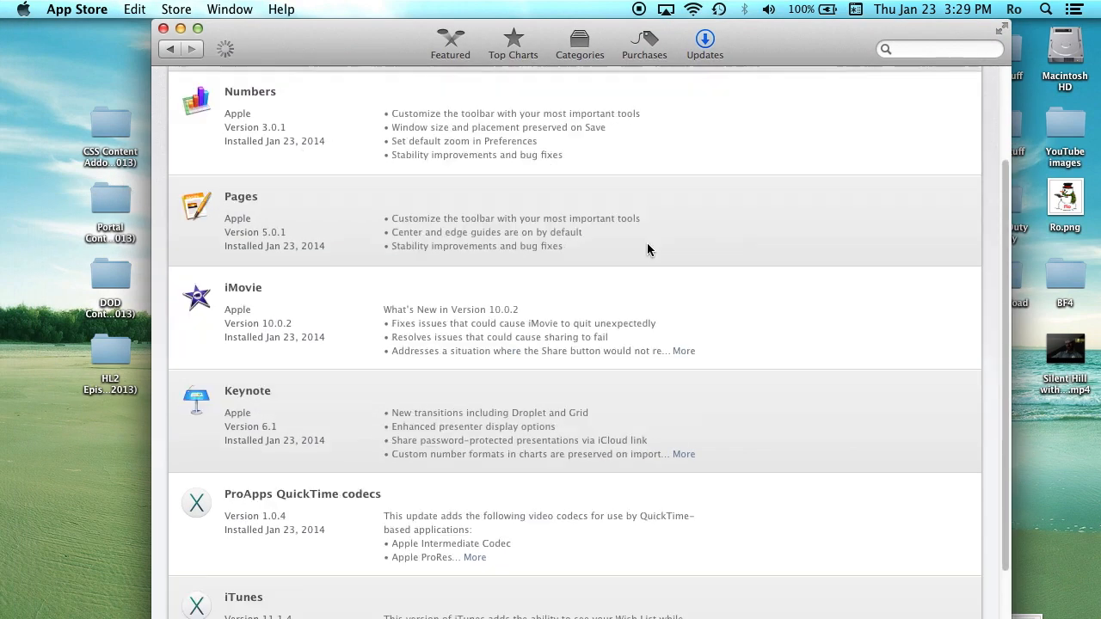
{"action": "scroll", "scroll_direction": "down", "scroll_amount": 3}
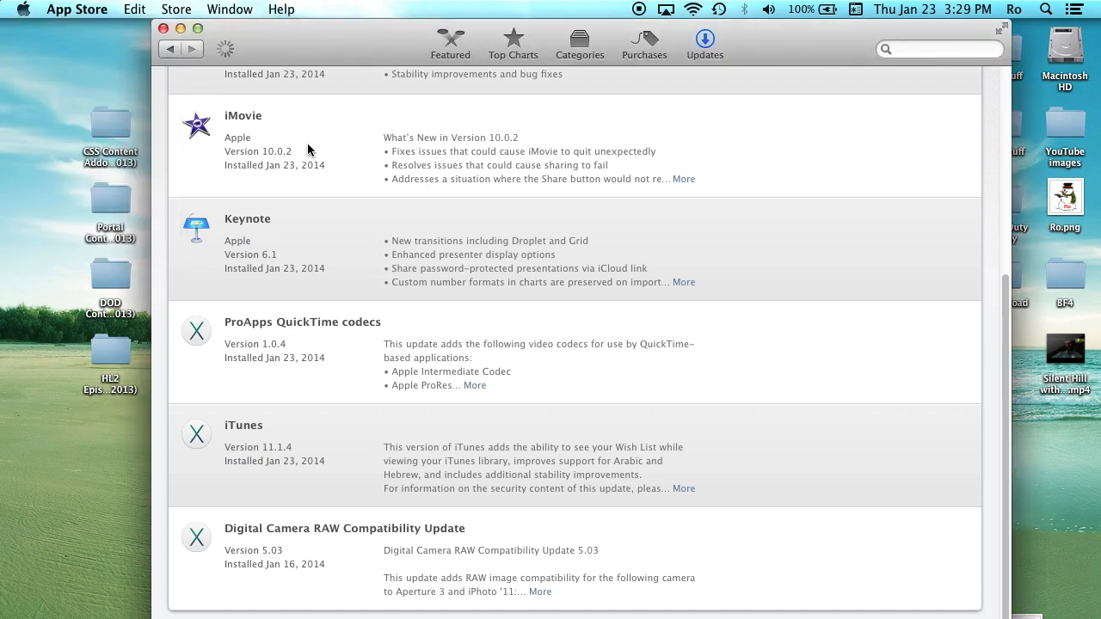
{"action": "scroll", "scroll_direction": "up", "scroll_amount": 3}
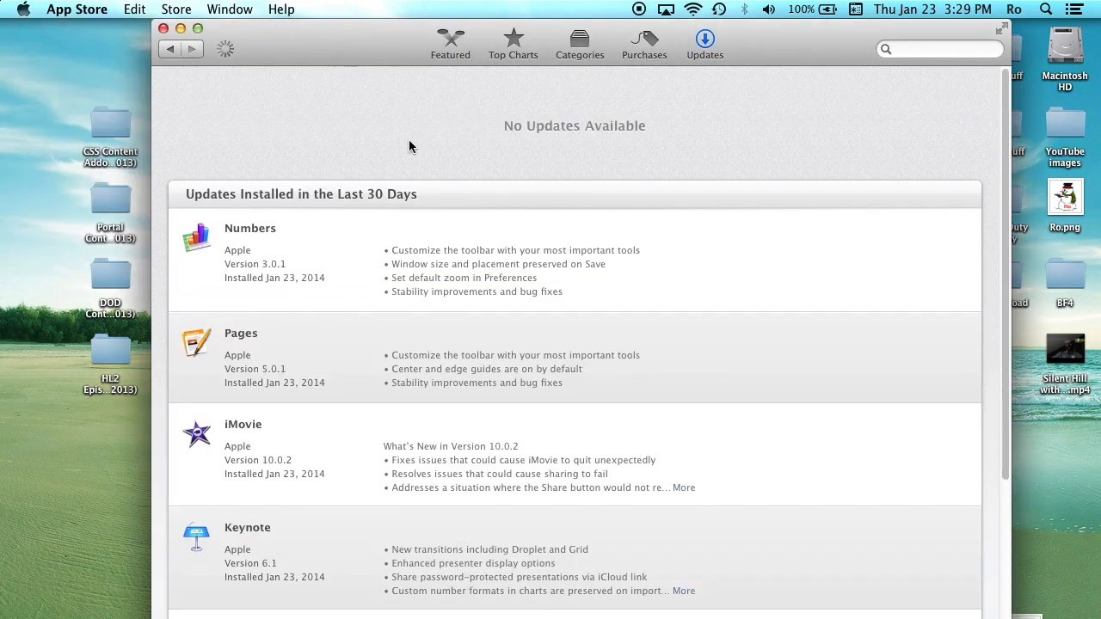
{"action": "mouse_move", "coordinate": [124, 40]}
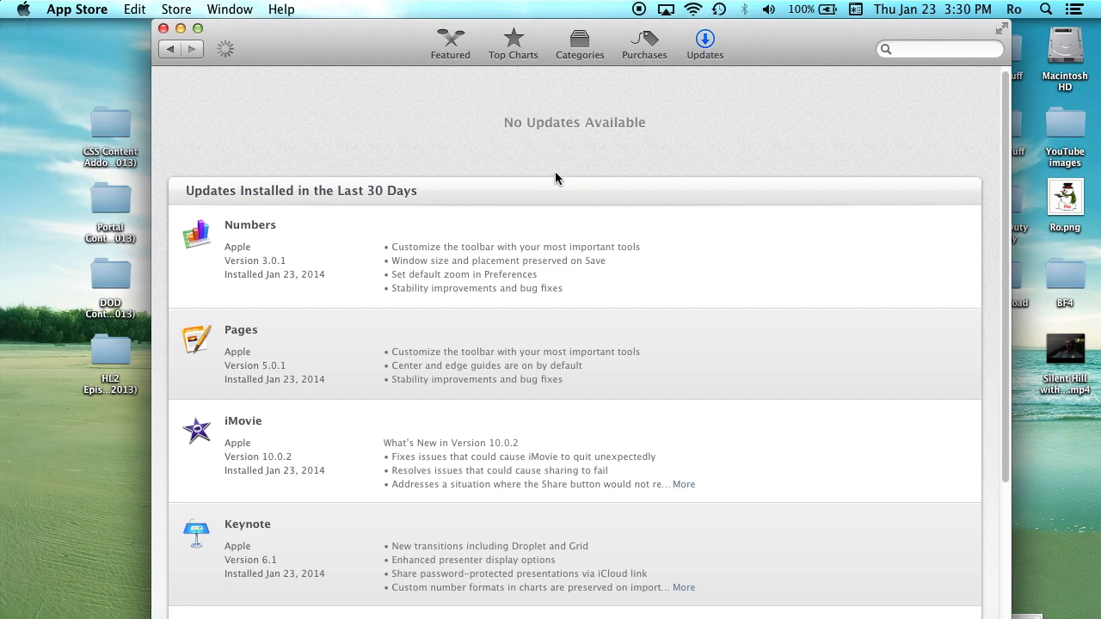
{"action": "scroll", "scroll_direction": "down", "scroll_amount": 3}
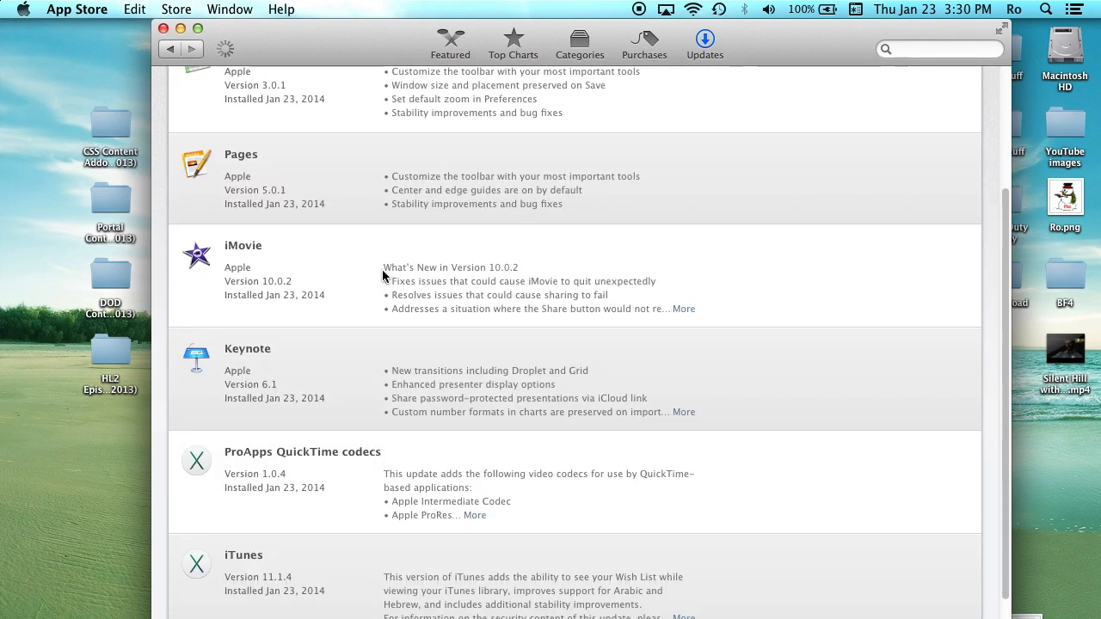
{"action": "mouse_move", "coordinate": [320, 303]}
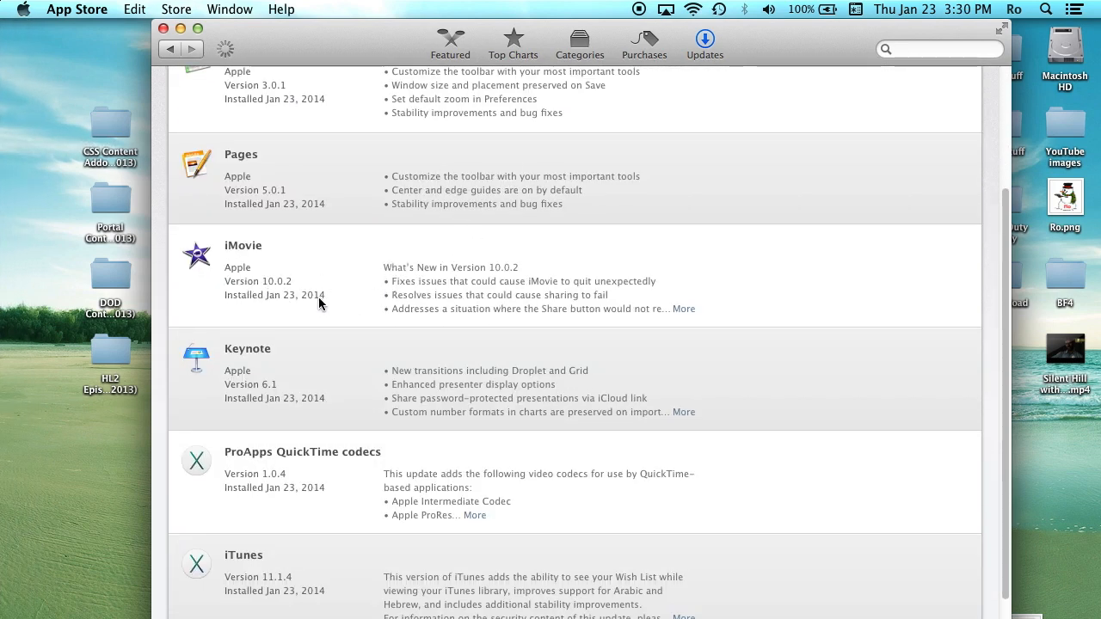
{"action": "scroll", "scroll_direction": "down", "scroll_amount": 3}
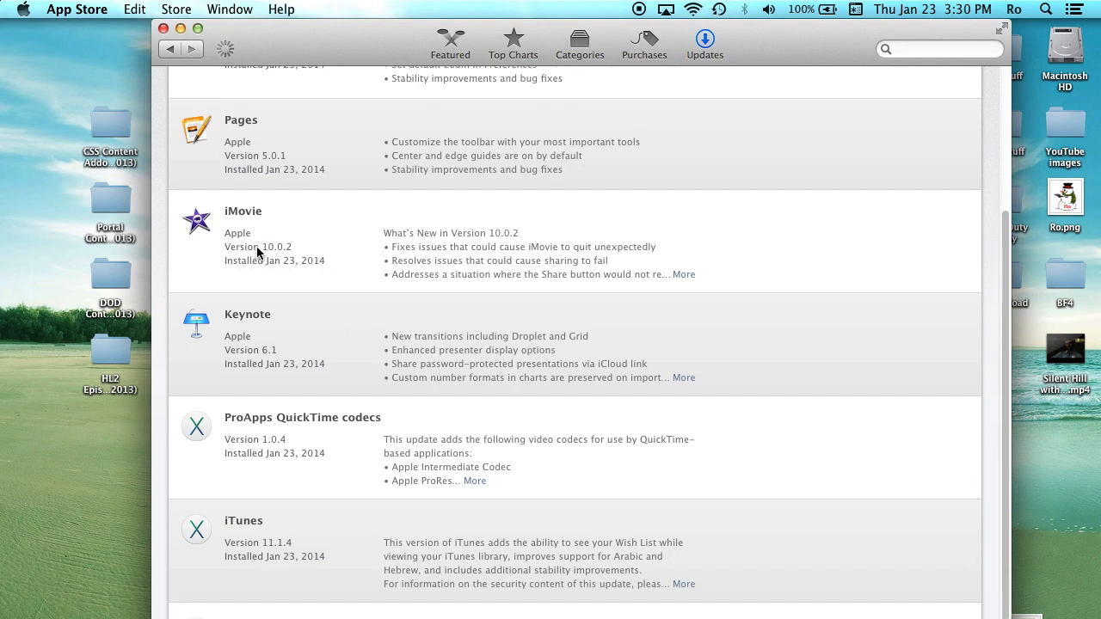
{"action": "mouse_move", "coordinate": [457, 252]}
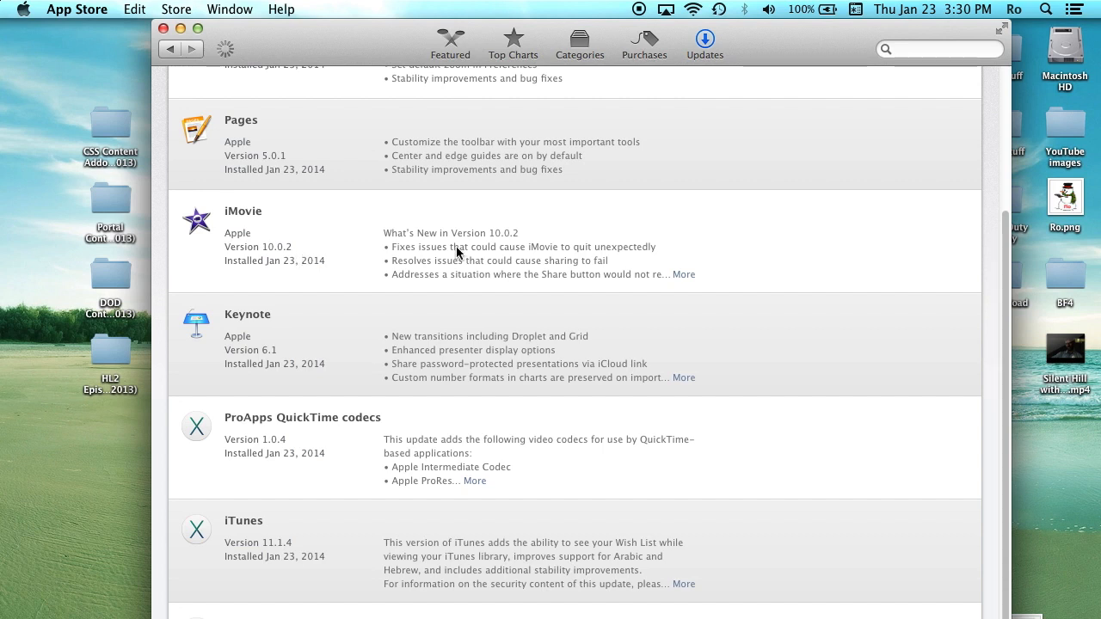
Step: Expand the full iMovie 10.0.2 release notes via More and scroll through them
{"action": "left_click", "coordinate": [683, 273]}
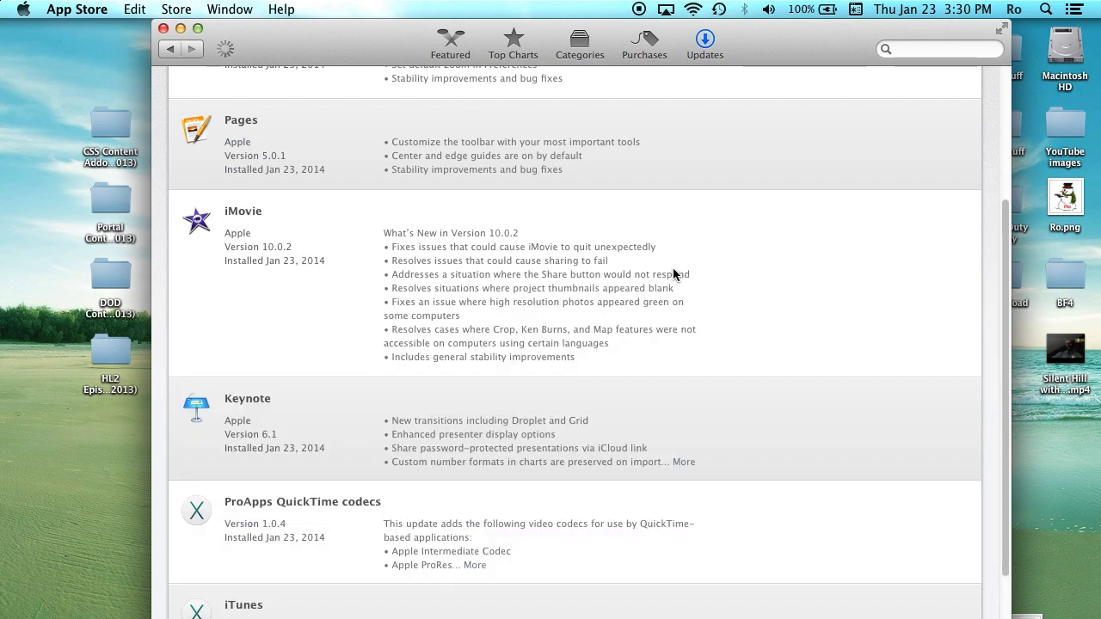
{"action": "scroll", "scroll_direction": "down", "scroll_amount": 3}
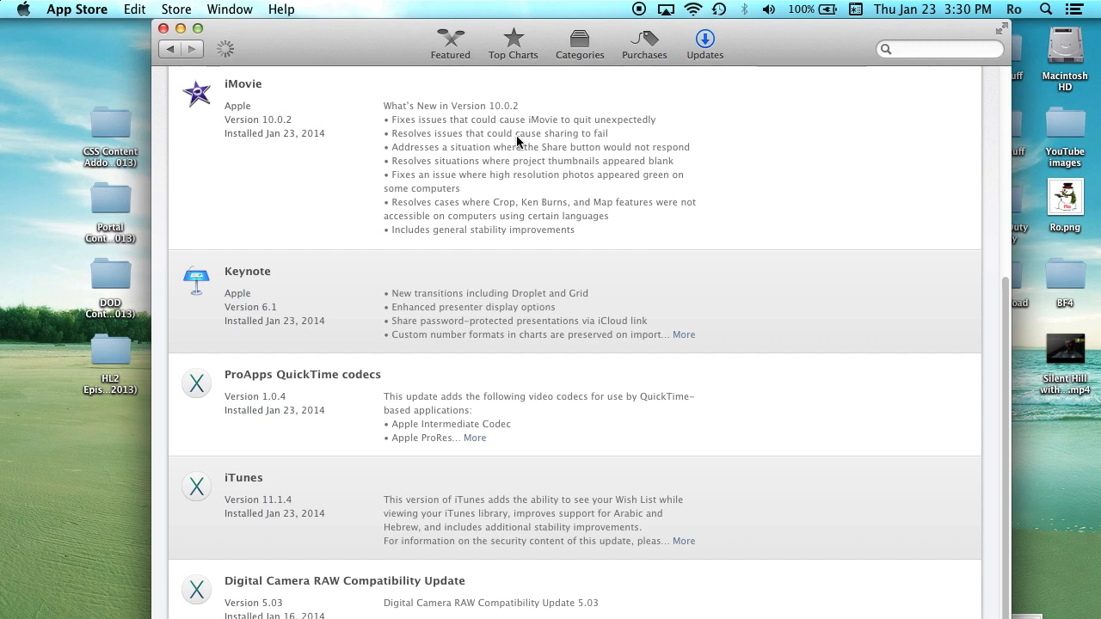
{"action": "mouse_move", "coordinate": [480, 170]}
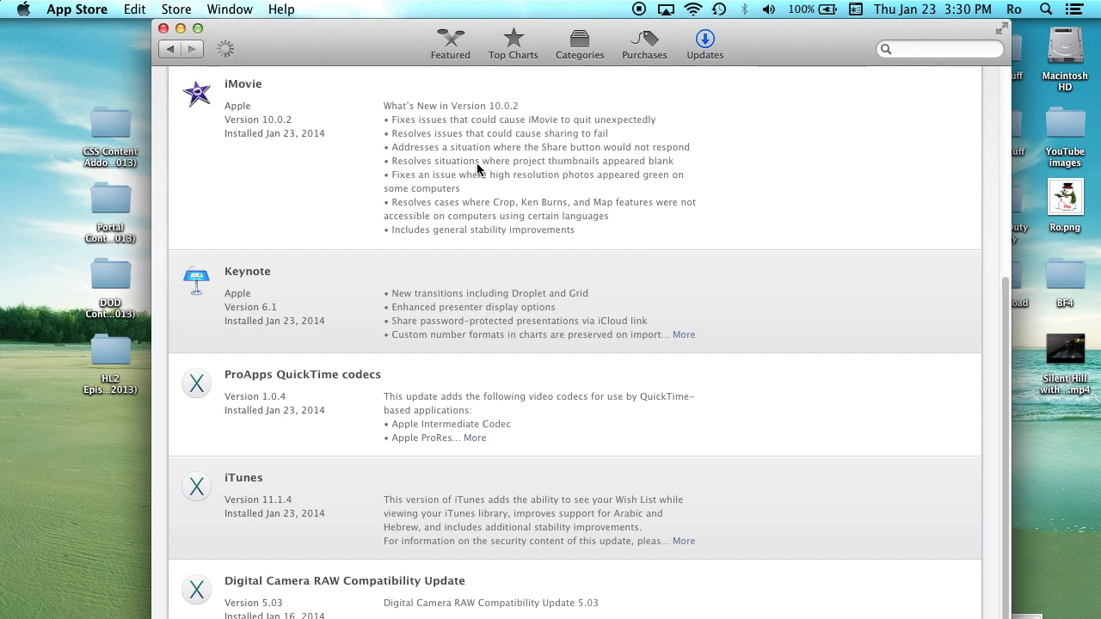
{"action": "mouse_move", "coordinate": [483, 169]}
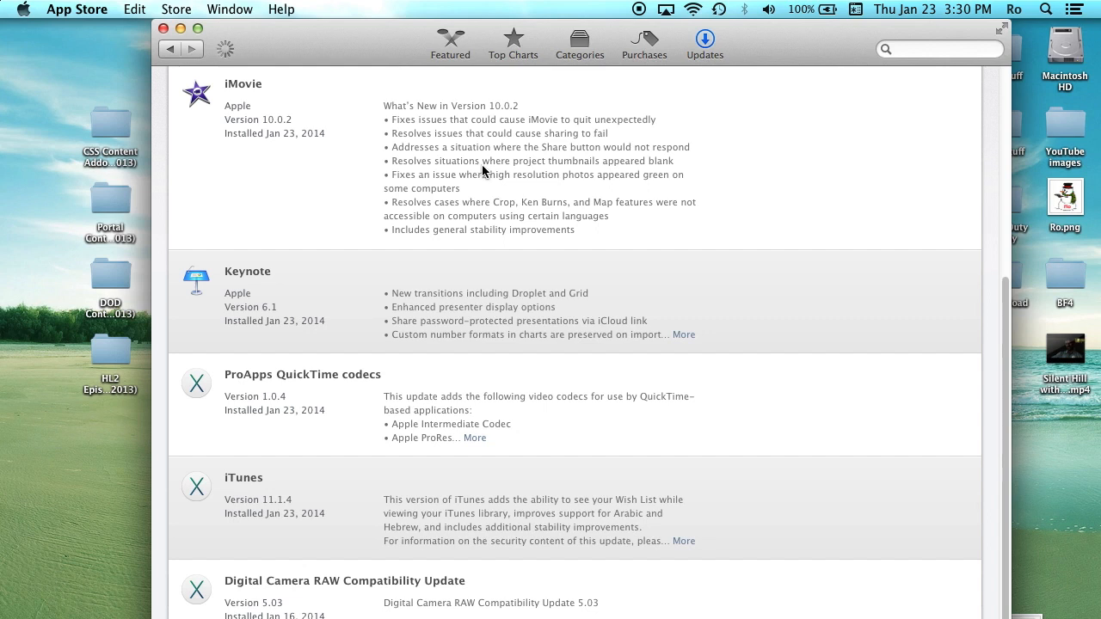
{"action": "mouse_move", "coordinate": [468, 140]}
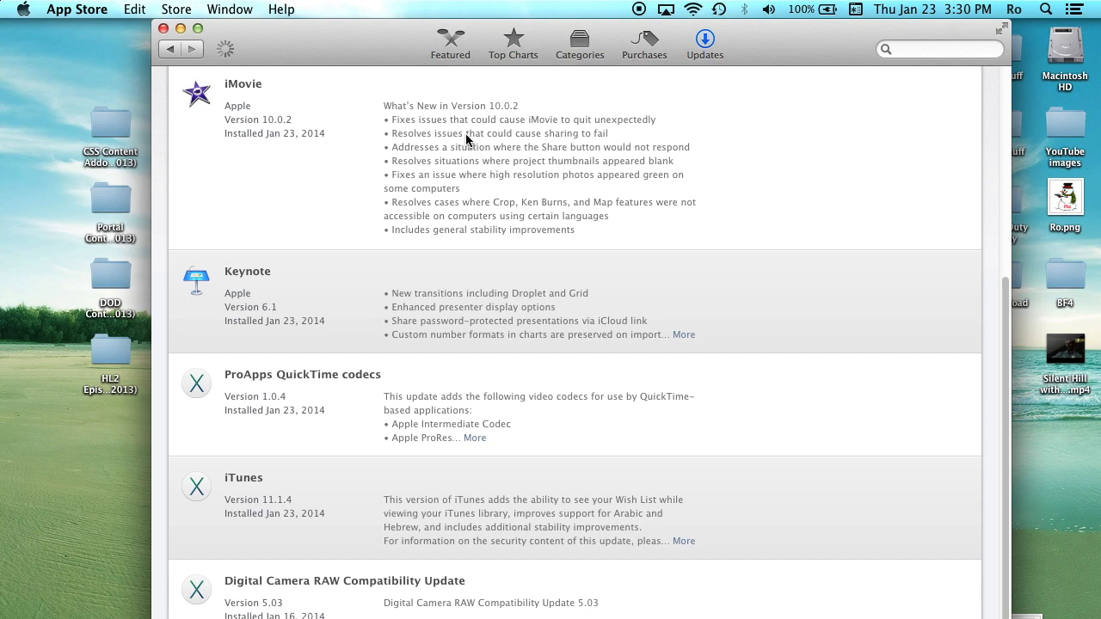
{"action": "mouse_move", "coordinate": [428, 132]}
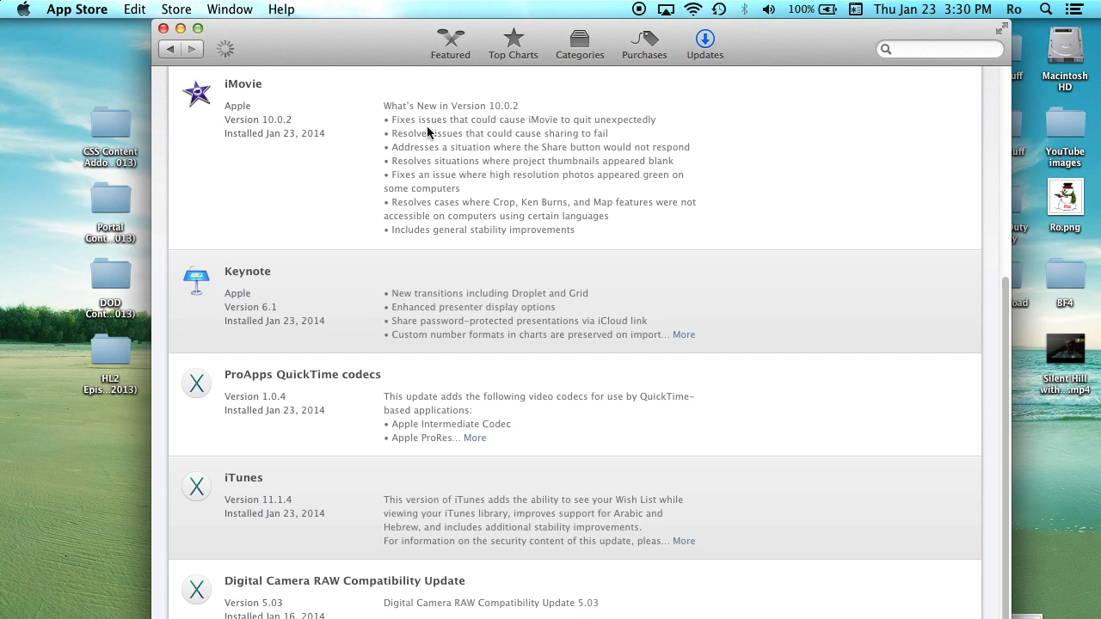
{"action": "mouse_move", "coordinate": [433, 134]}
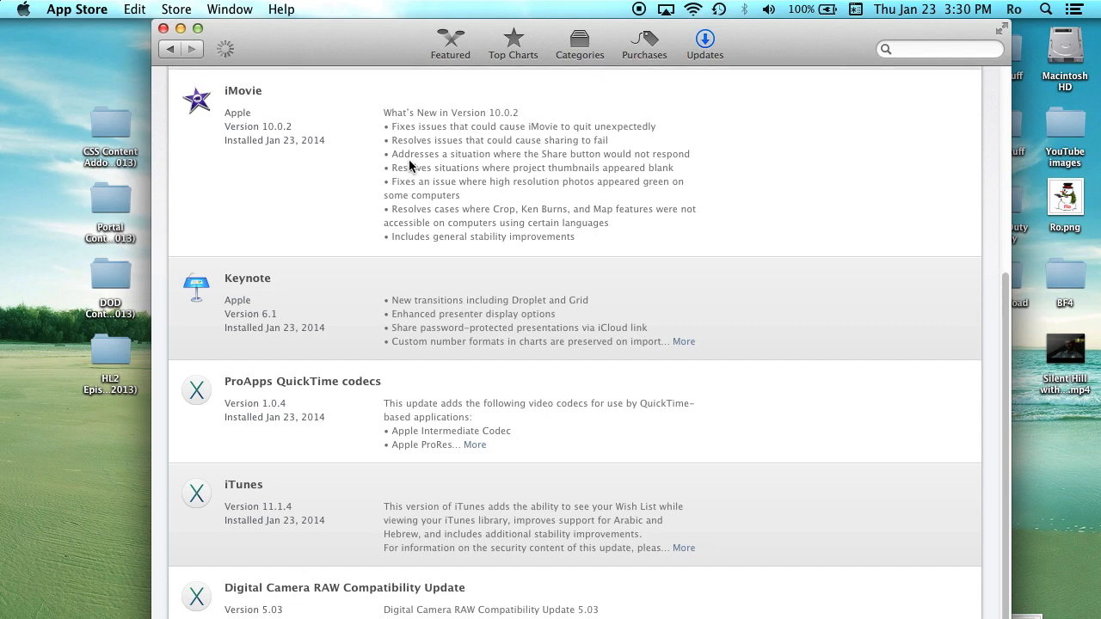
{"action": "mouse_move", "coordinate": [389, 138]}
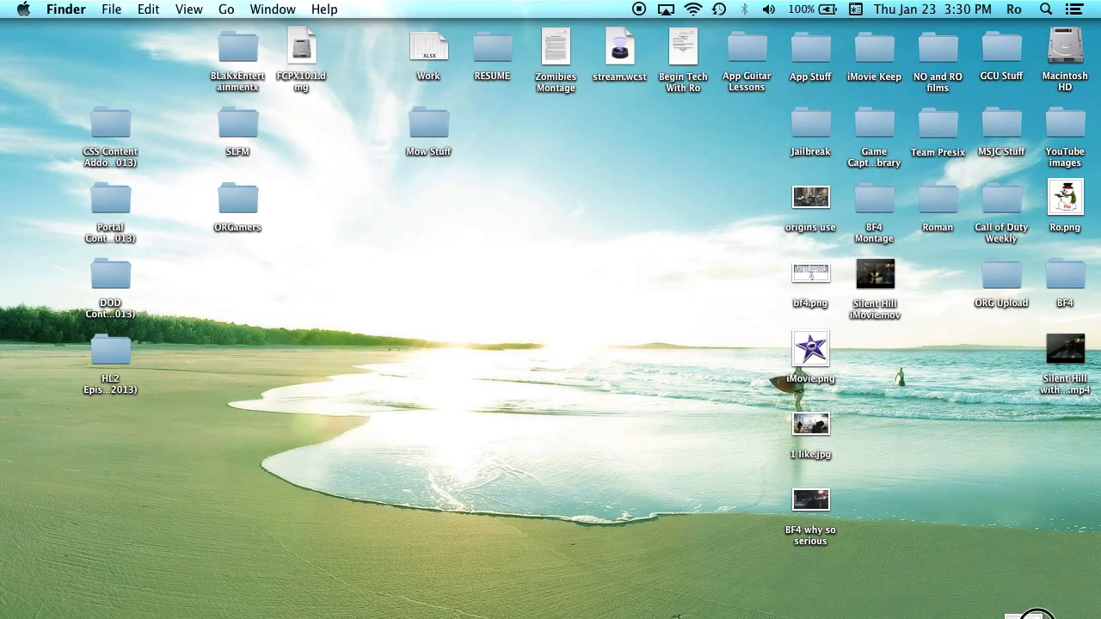
Step: Open the saved iMovie 10.0.2 notes file from the desktop in Preview
{"action": "double_click", "coordinate": [809, 351]}
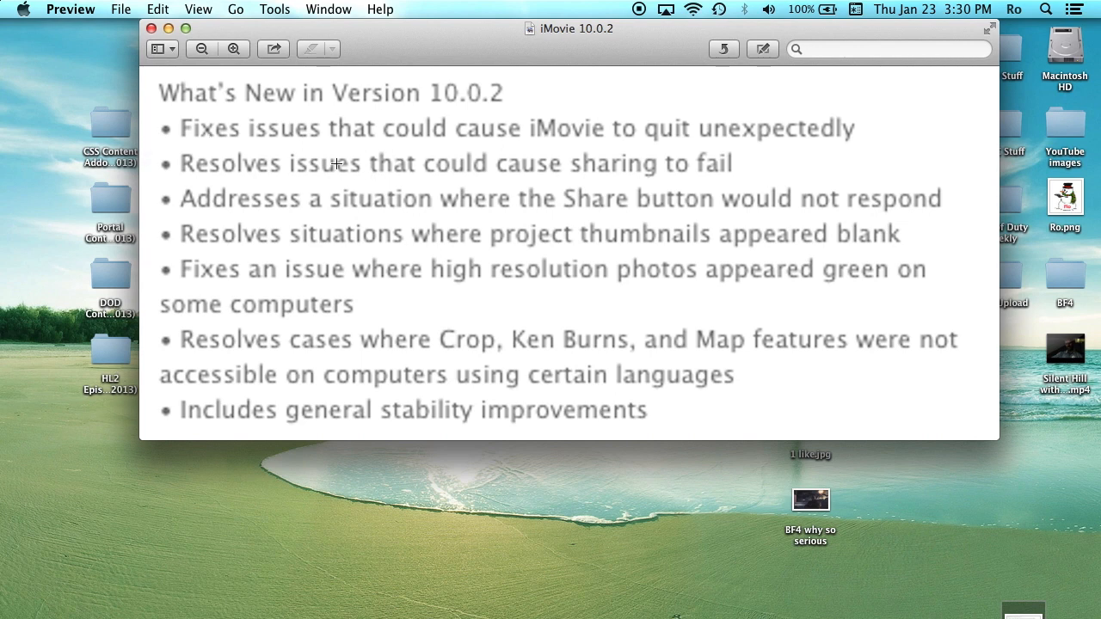
{"action": "mouse_move", "coordinate": [547, 197]}
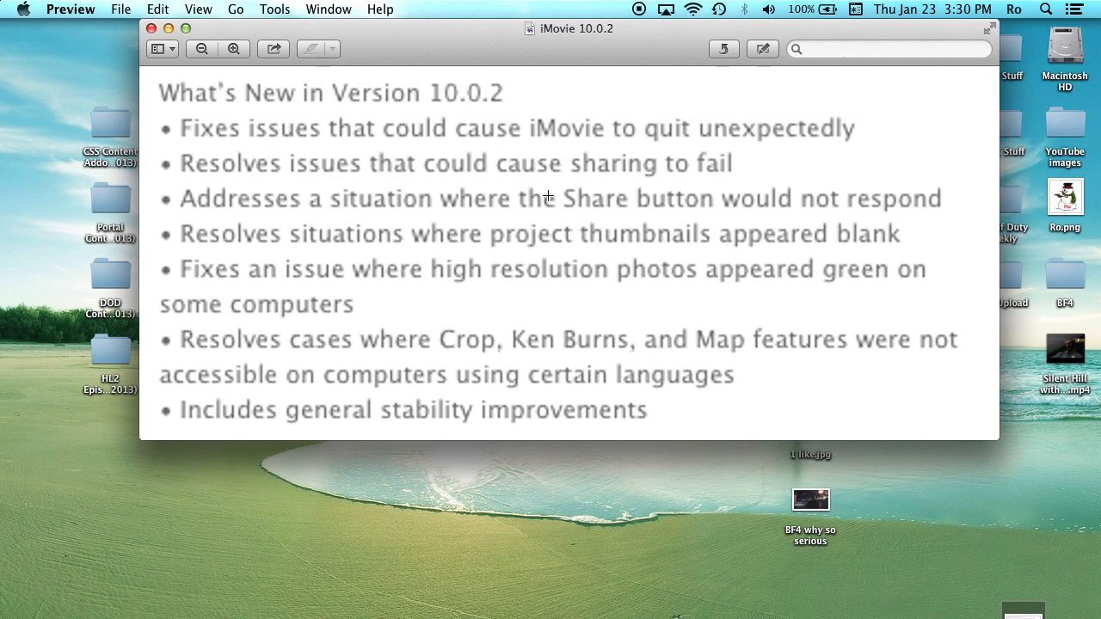
{"action": "mouse_move", "coordinate": [530, 9]}
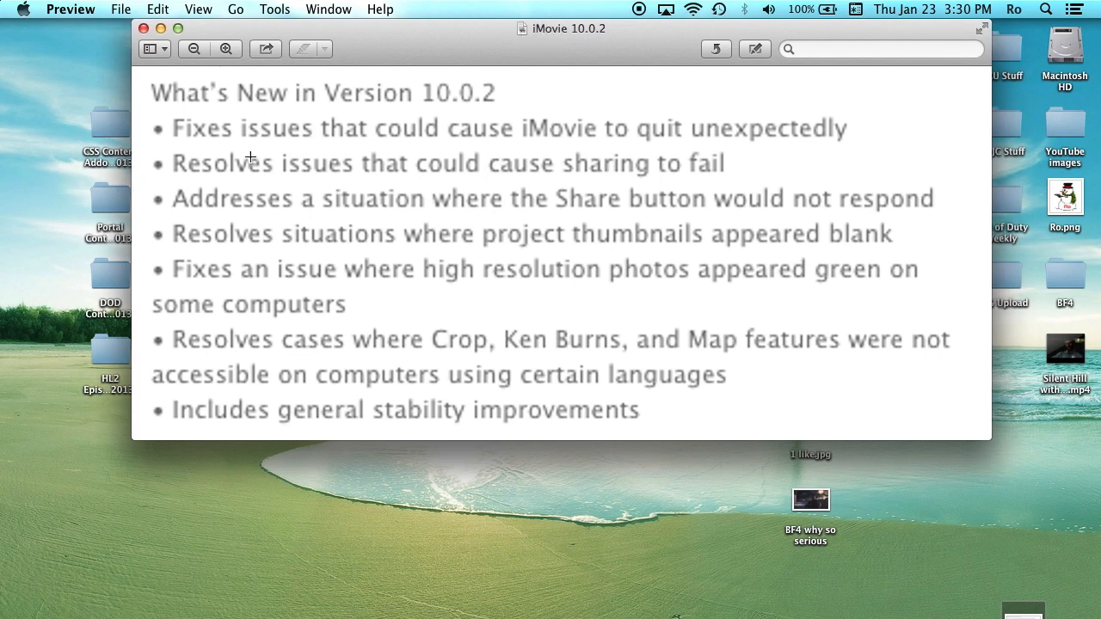
{"action": "mouse_move", "coordinate": [220, 240]}
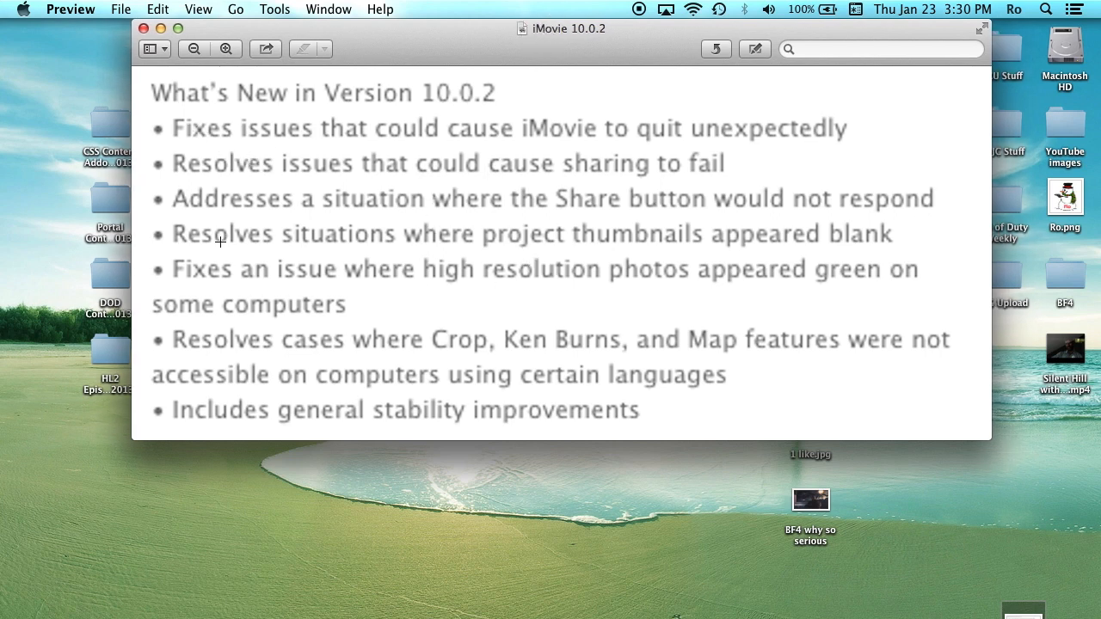
{"action": "mouse_move", "coordinate": [713, 227]}
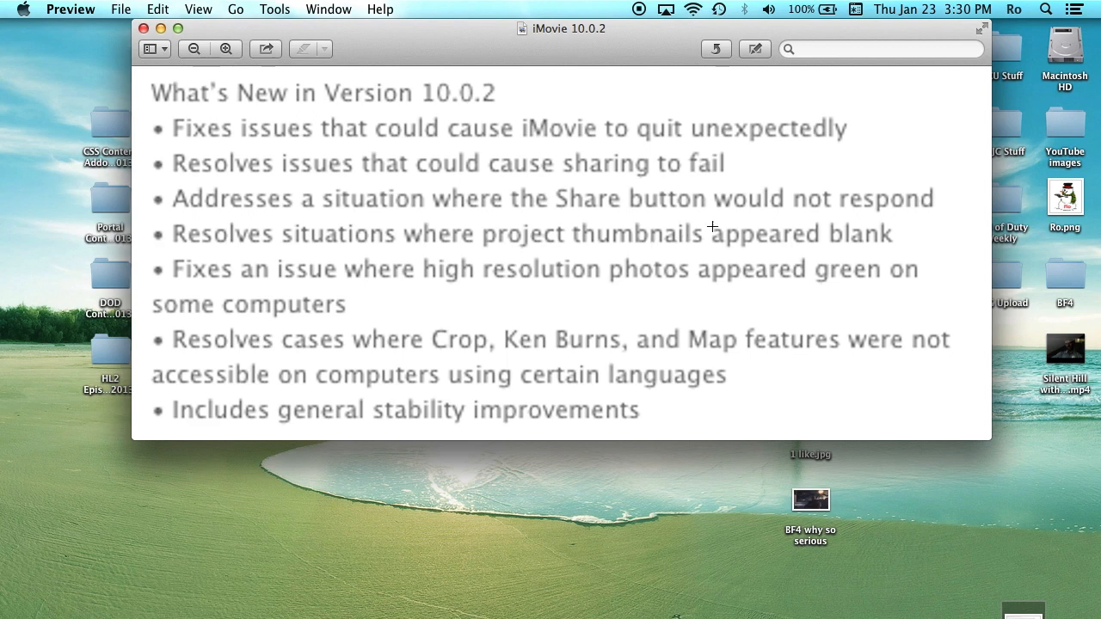
{"action": "mouse_move", "coordinate": [278, 170]}
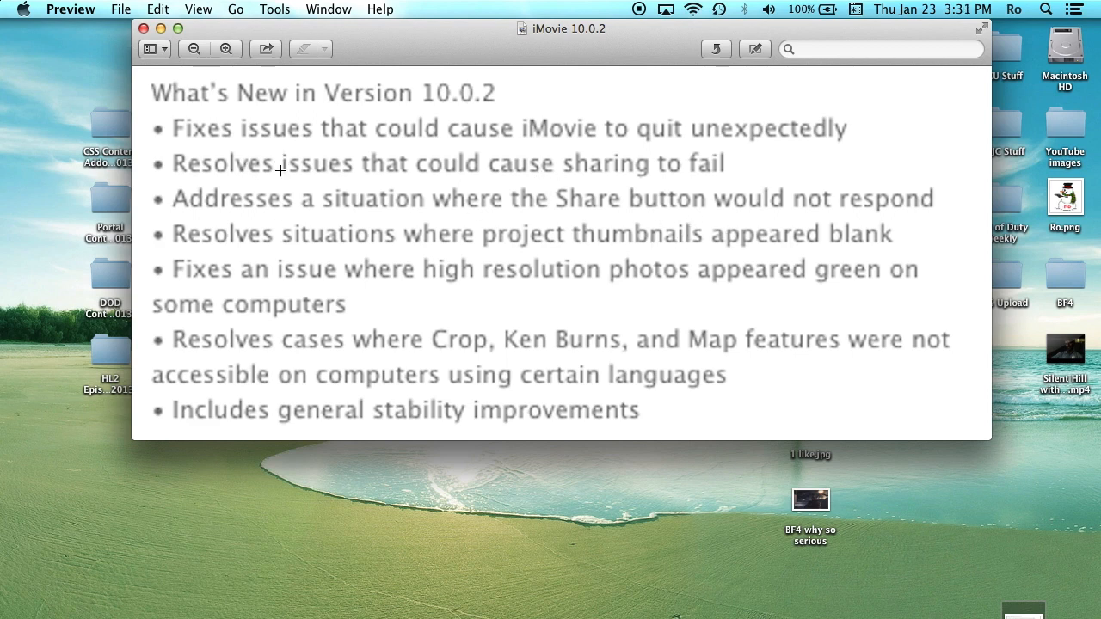
{"action": "mouse_move", "coordinate": [258, 169]}
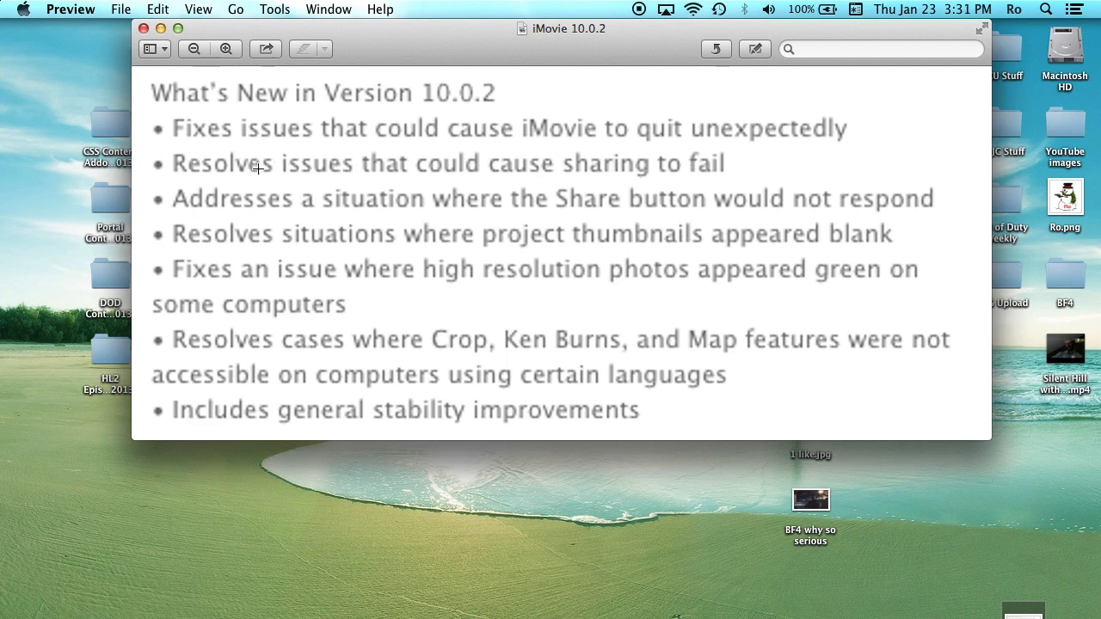
{"action": "mouse_move", "coordinate": [662, 170]}
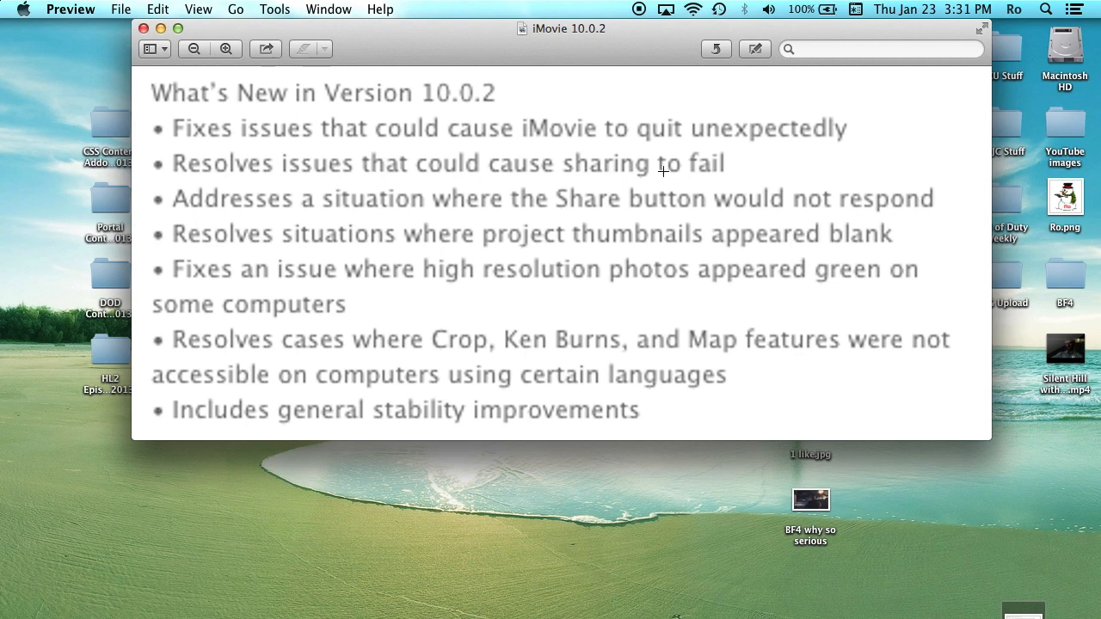
Step: Highlight lines of the 10.0.2 fixes list while reading, then close the notes window
{"action": "left_click_drag", "start_coordinate": [188, 141], "coordinate": [731, 175]}
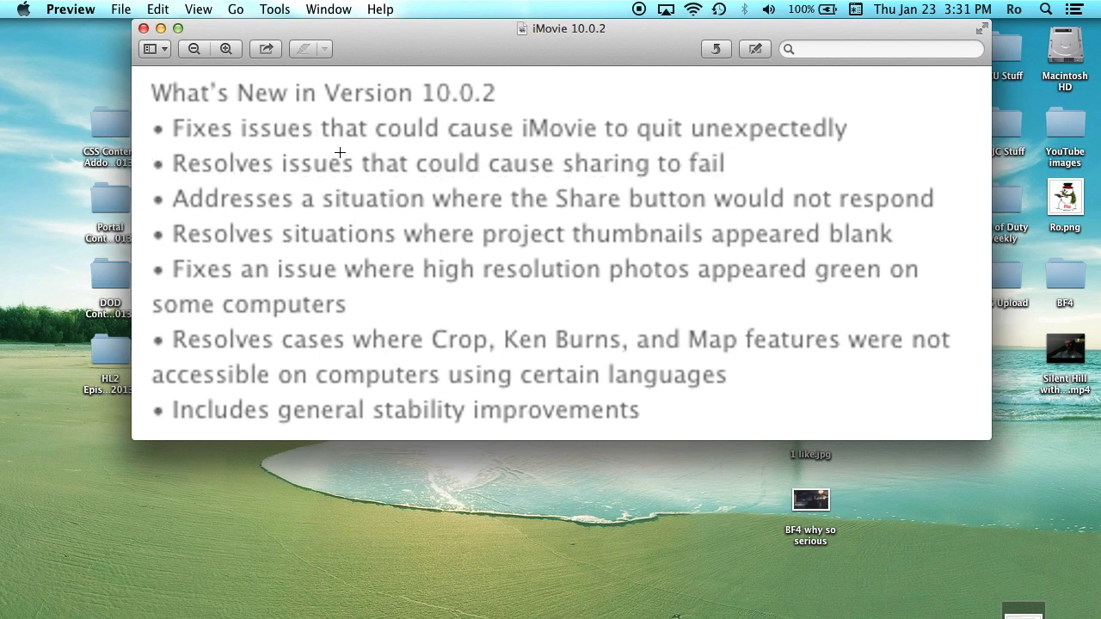
{"action": "mouse_move", "coordinate": [430, 164]}
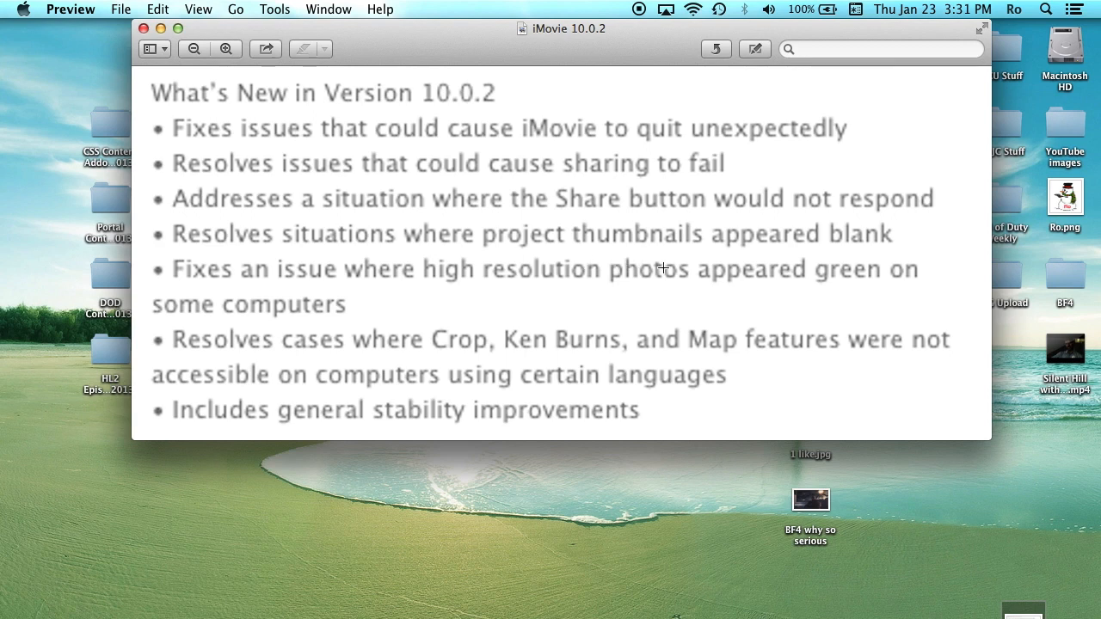
{"action": "mouse_move", "coordinate": [159, 327]}
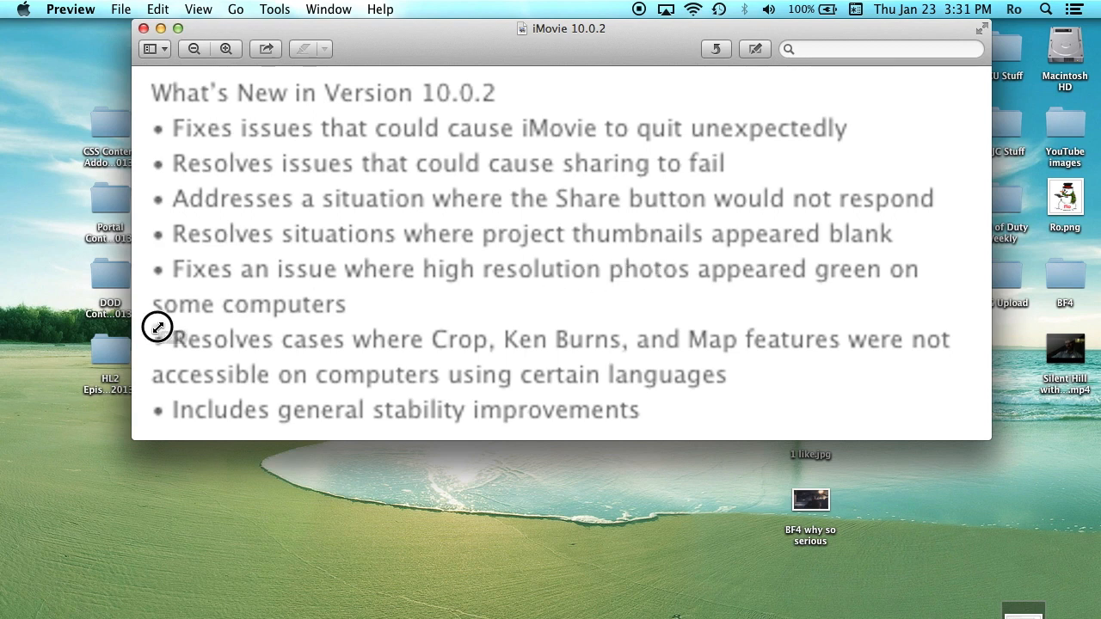
{"action": "left_click_drag", "start_coordinate": [159, 327], "coordinate": [912, 354]}
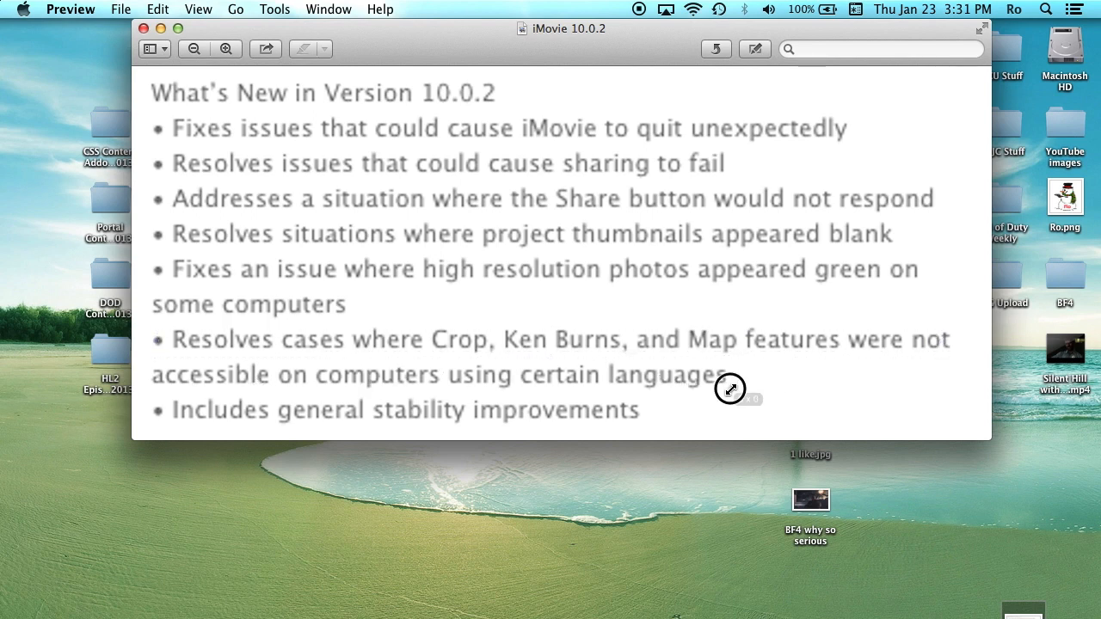
{"action": "left_click_drag", "start_coordinate": [737, 389], "coordinate": [640, 392]}
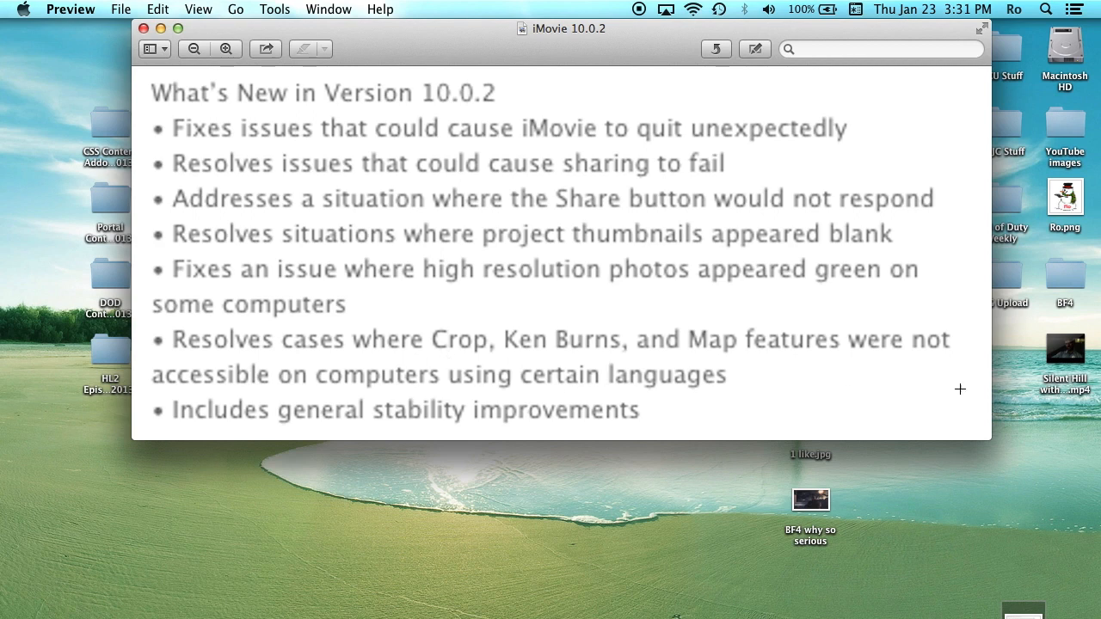
{"action": "mouse_move", "coordinate": [620, 368]}
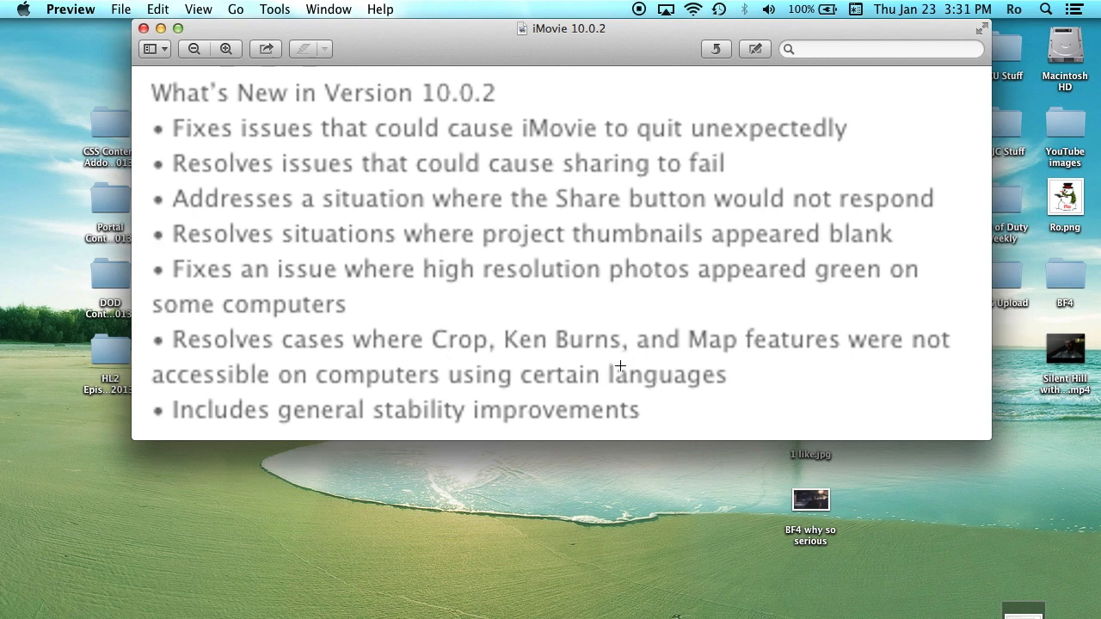
{"action": "mouse_move", "coordinate": [570, 370]}
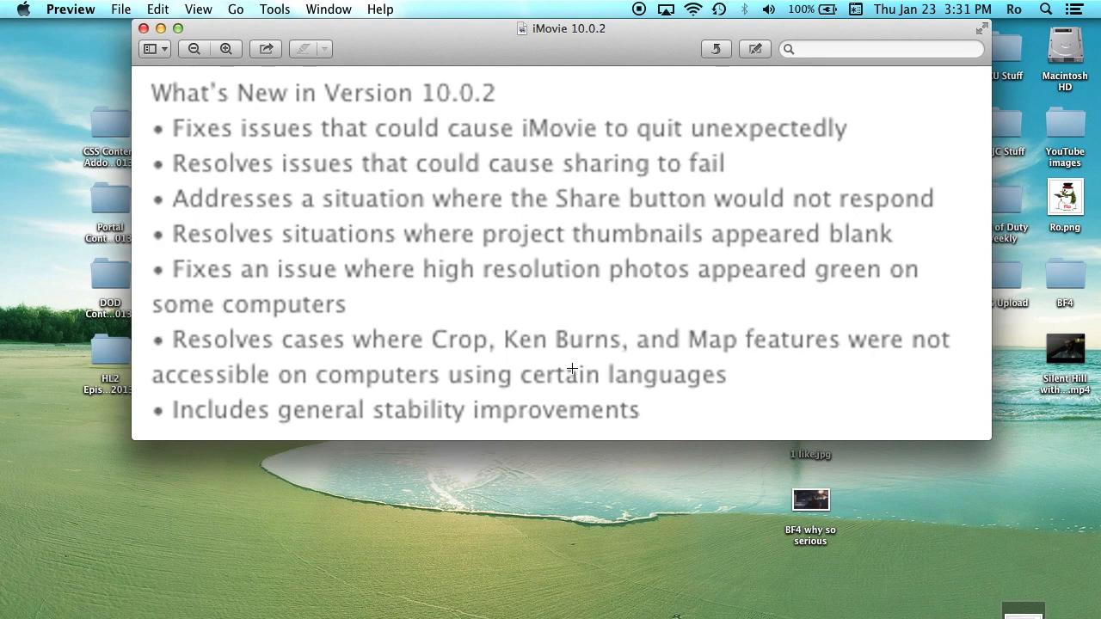
{"action": "mouse_move", "coordinate": [676, 359]}
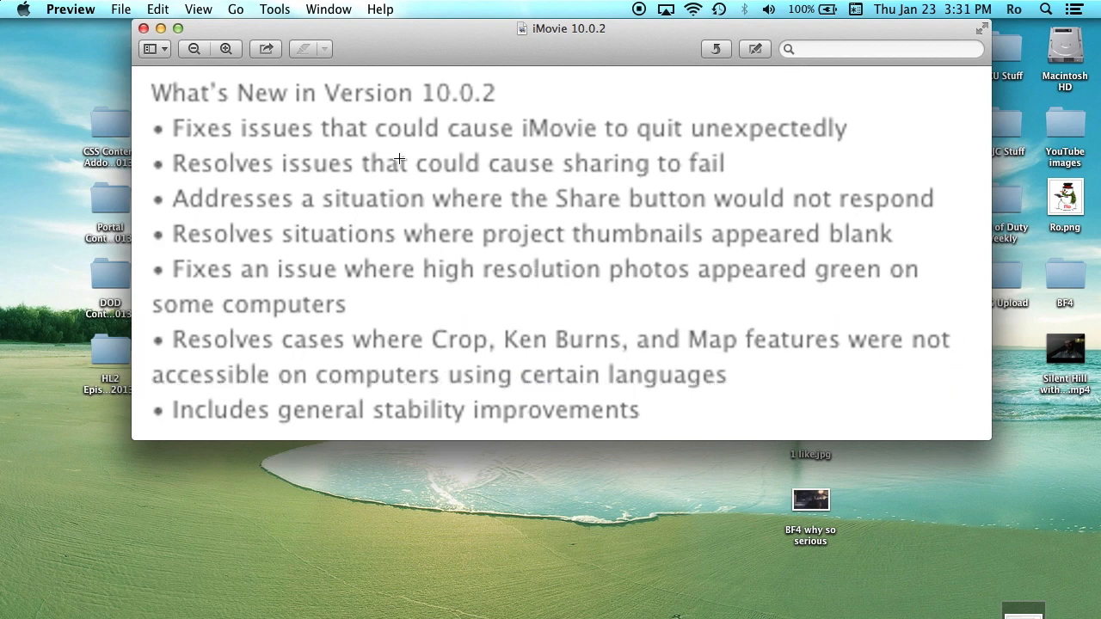
{"action": "mouse_move", "coordinate": [181, 28]}
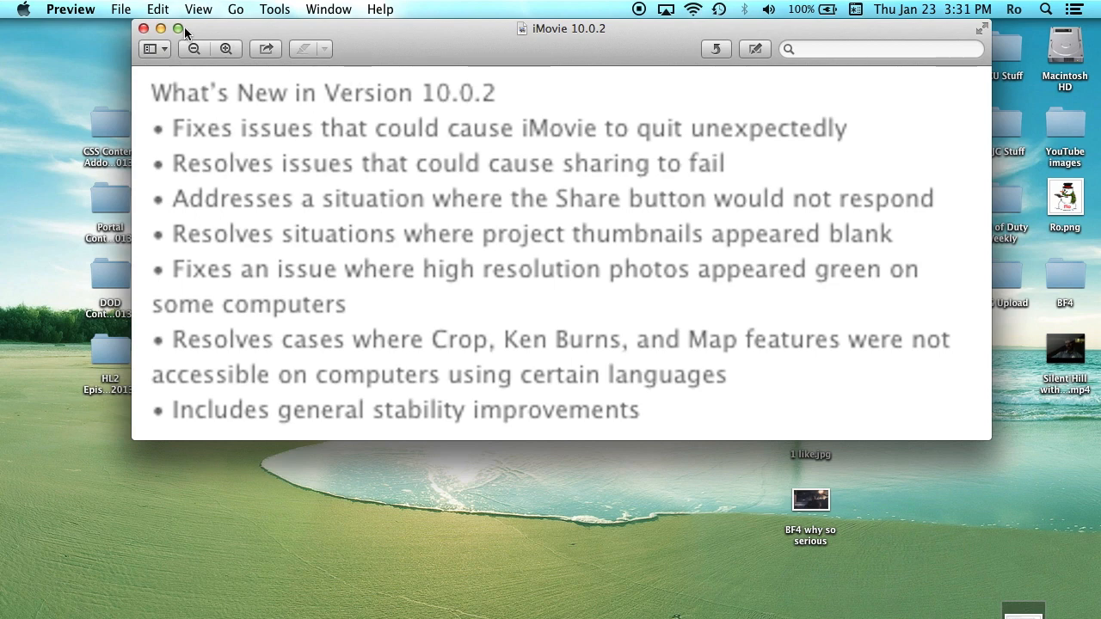
{"action": "left_click", "coordinate": [145, 28]}
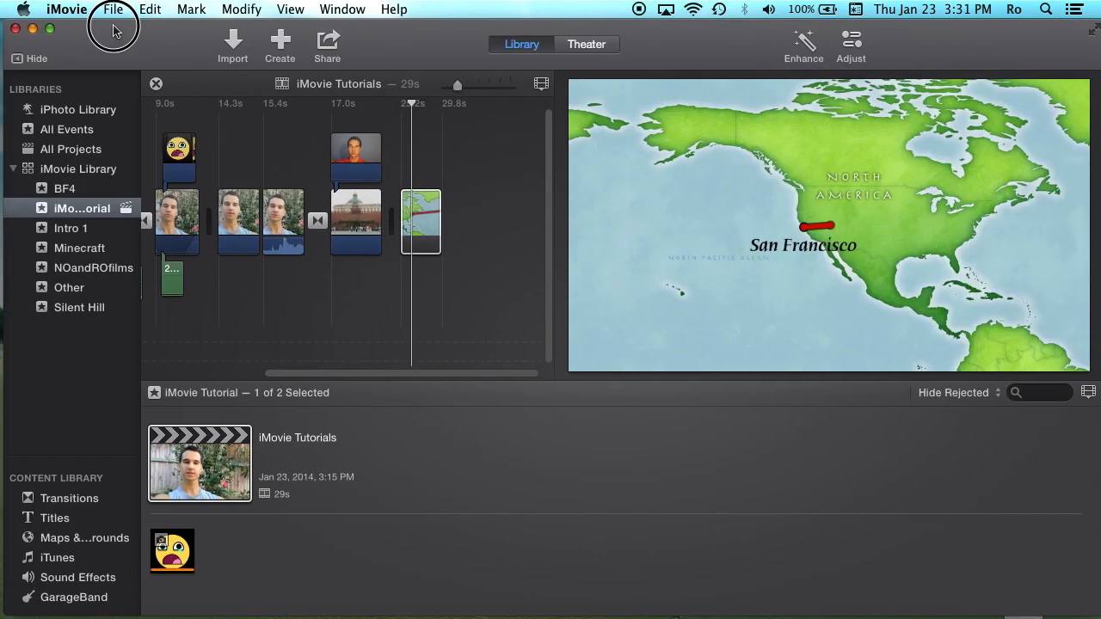
{"action": "left_click", "coordinate": [24, 10]}
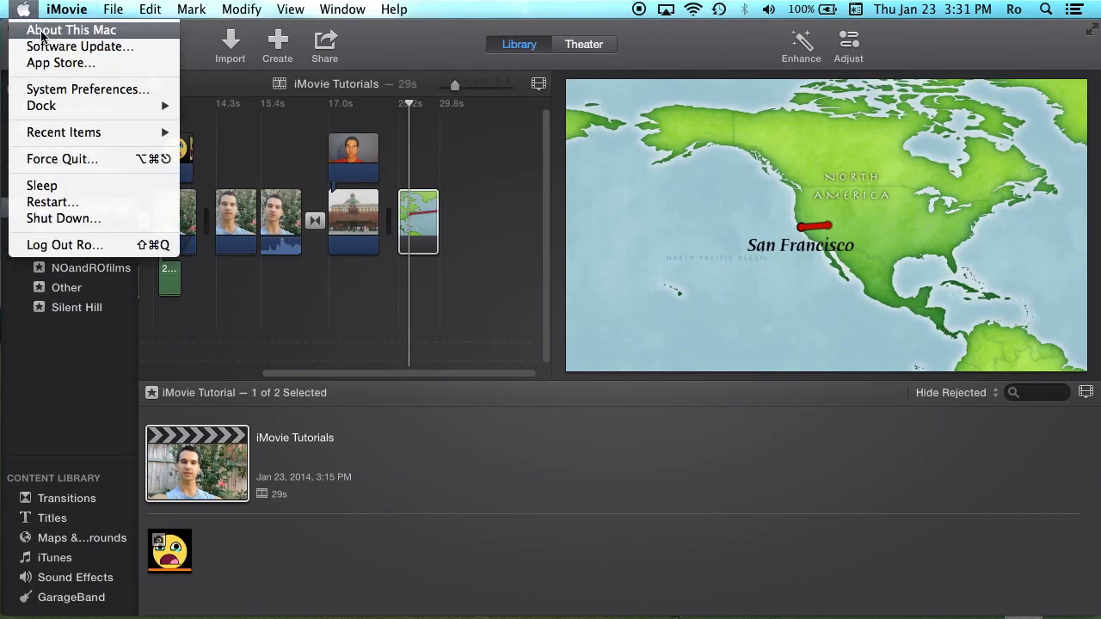
{"action": "left_click", "coordinate": [71, 29]}
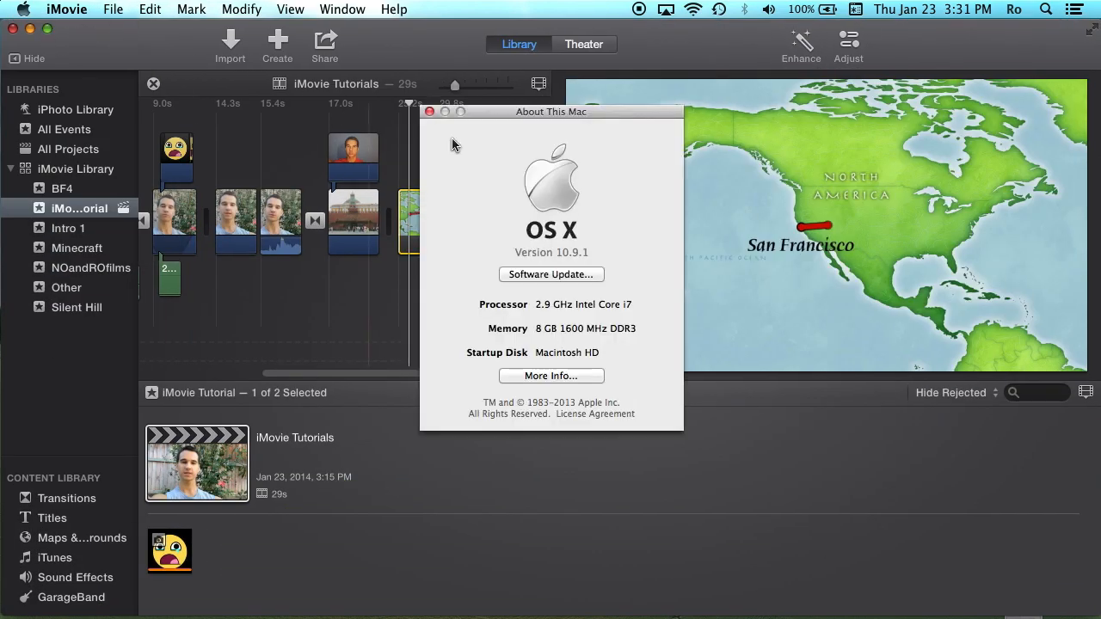
{"action": "left_click", "coordinate": [114, 10]}
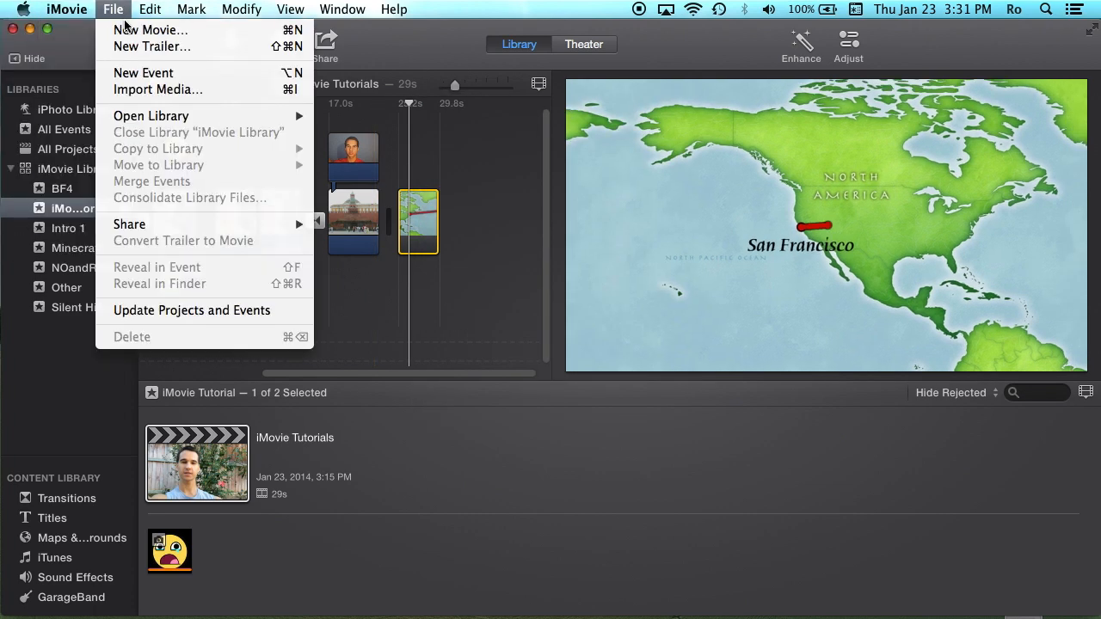
{"action": "left_click", "coordinate": [262, 150]}
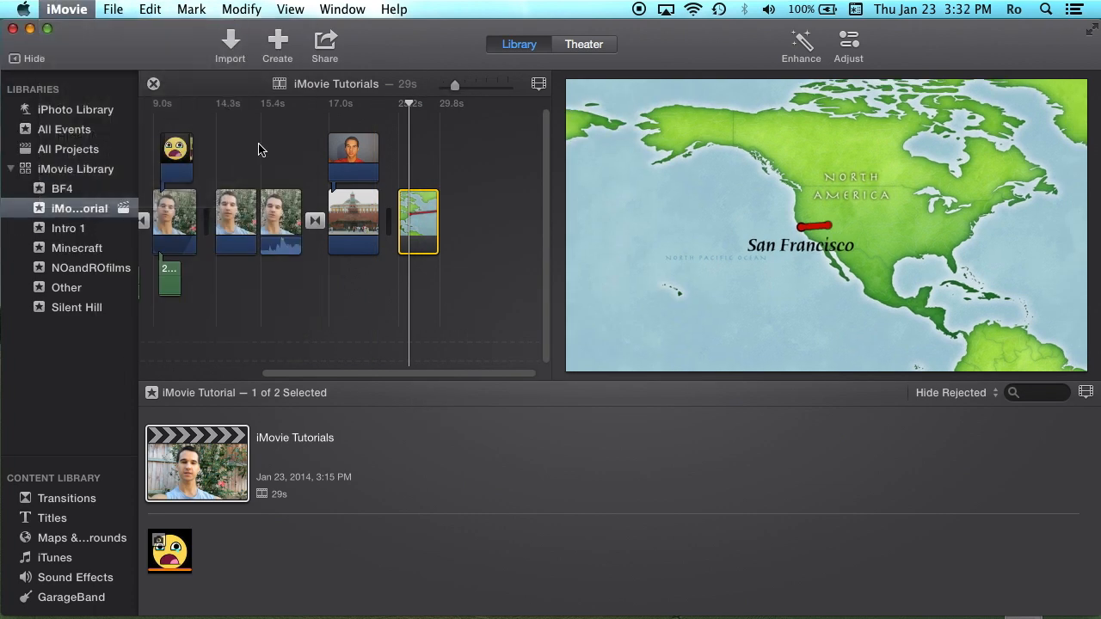
{"action": "left_click", "coordinate": [66, 10]}
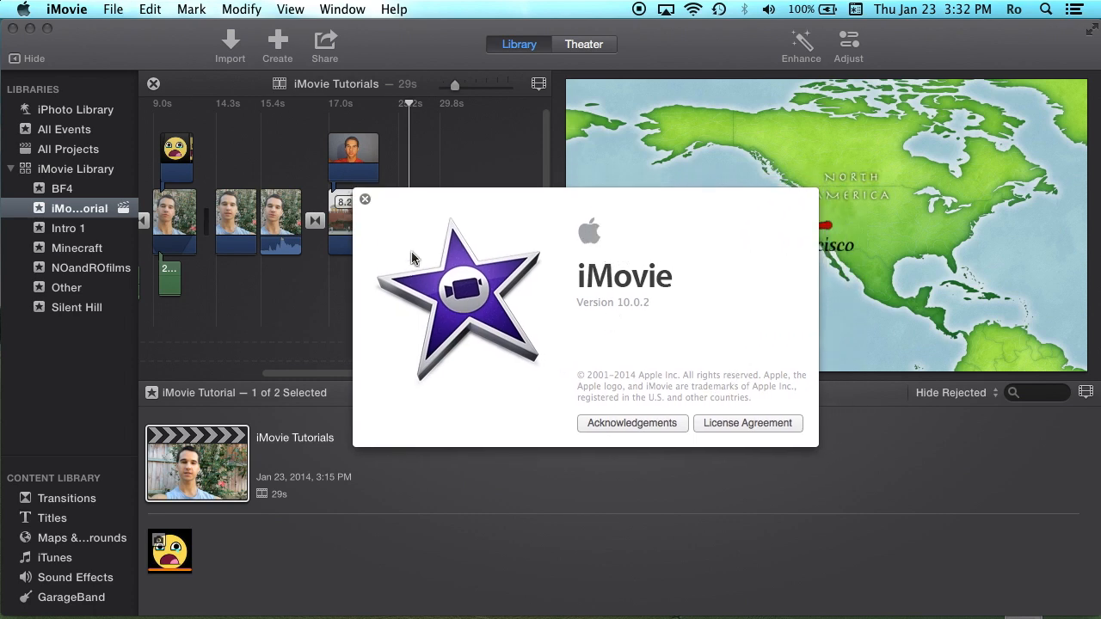
{"action": "left_click", "coordinate": [365, 200]}
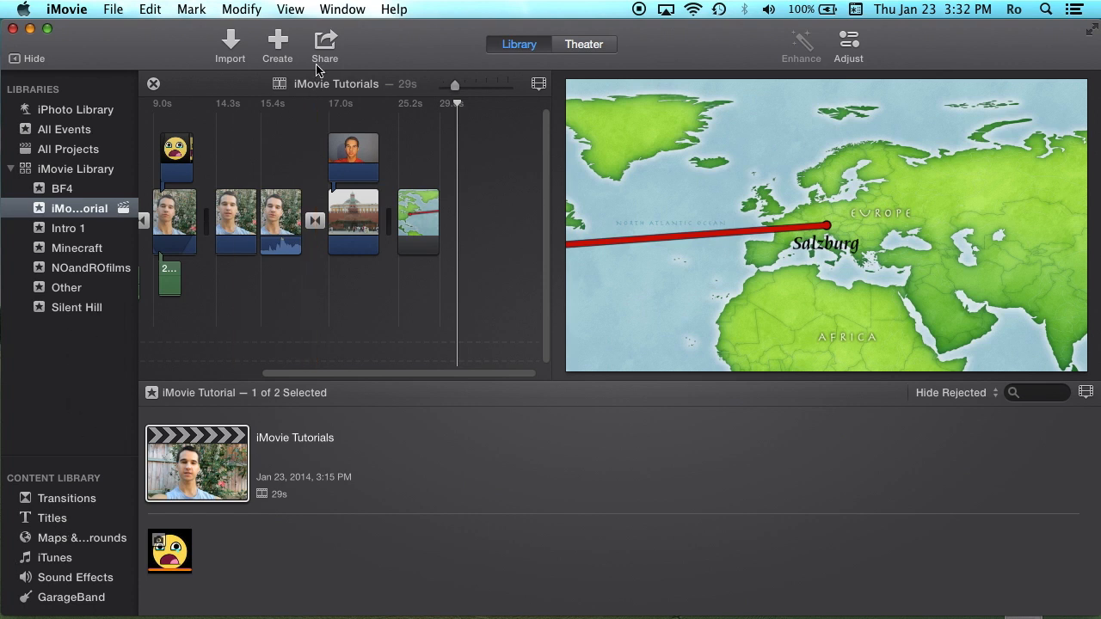
{"action": "left_click", "coordinate": [324, 45]}
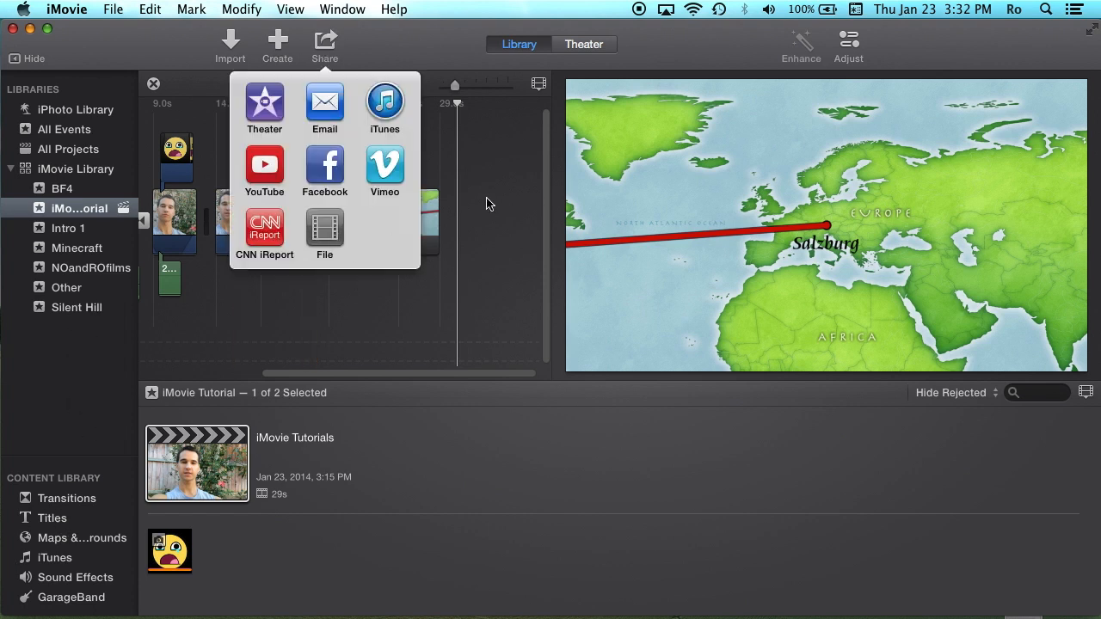
{"action": "mouse_move", "coordinate": [566, 193]}
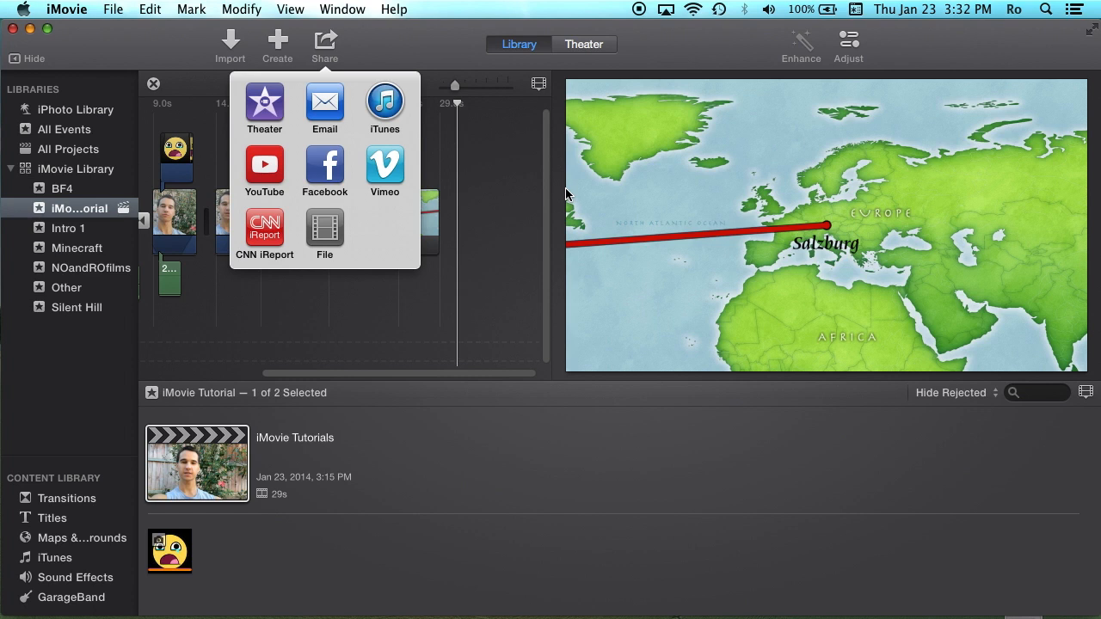
{"action": "mouse_move", "coordinate": [587, 190]}
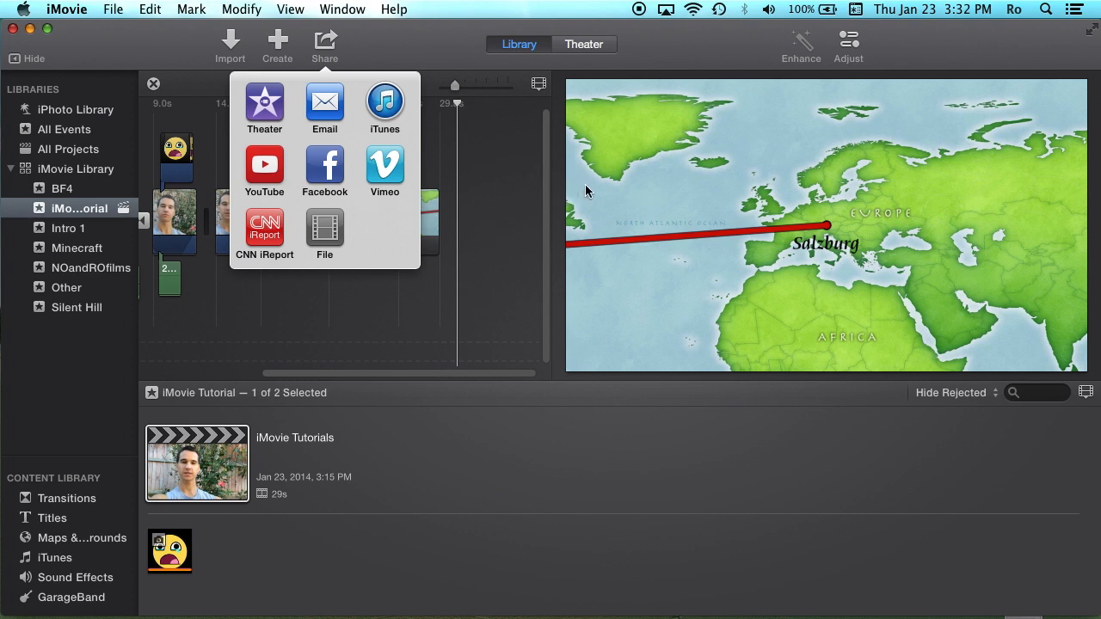
{"action": "mouse_move", "coordinate": [456, 186]}
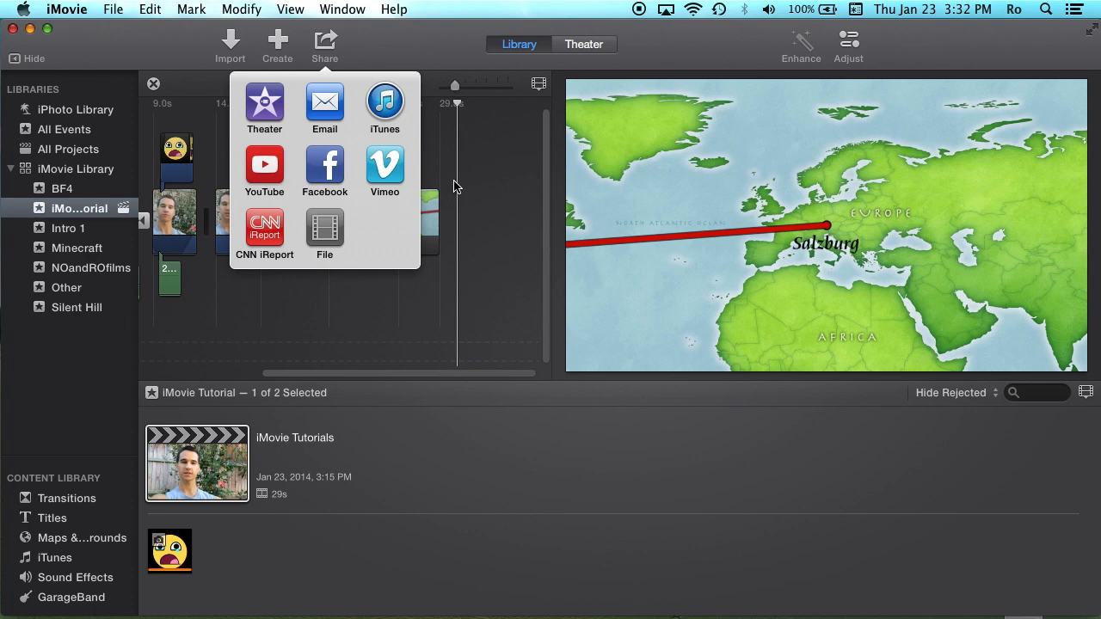
{"action": "mouse_move", "coordinate": [526, 204]}
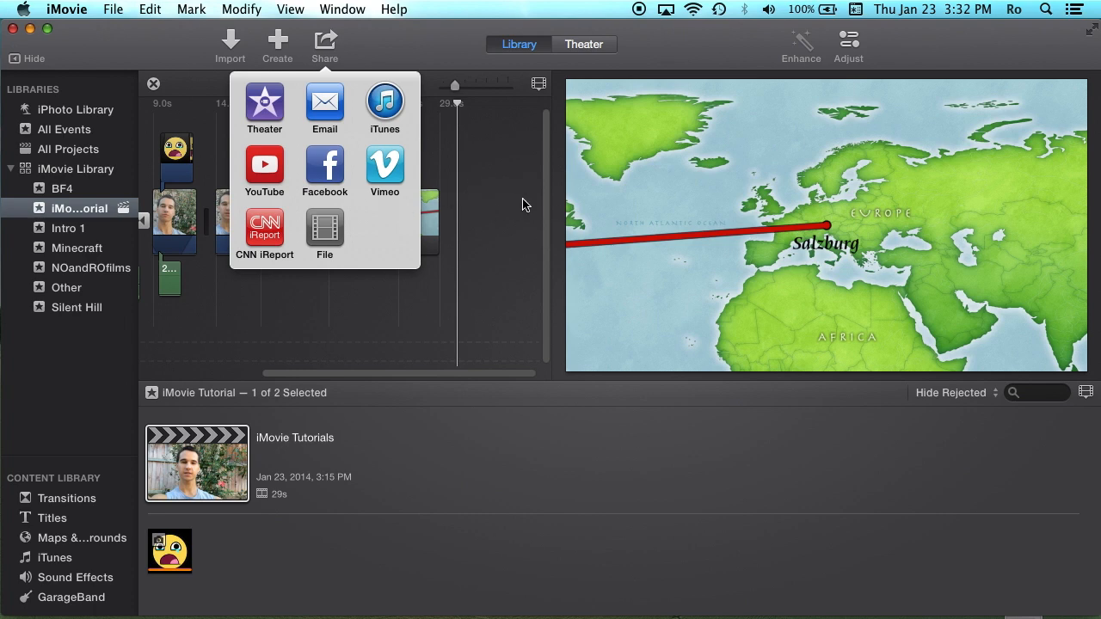
{"action": "left_click", "coordinate": [324, 232]}
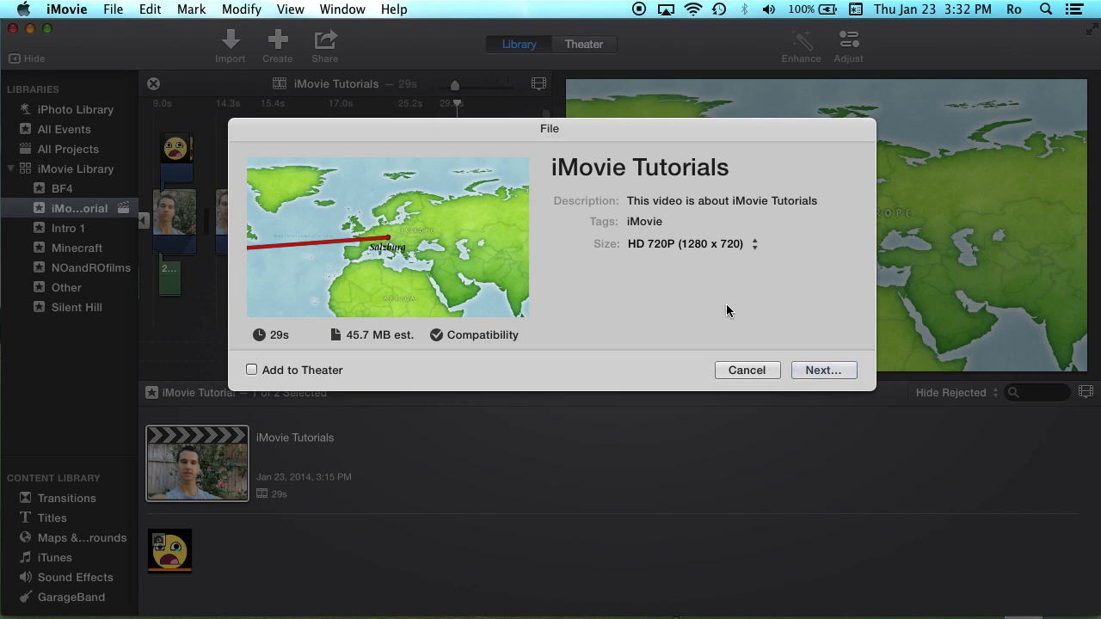
{"action": "mouse_move", "coordinate": [743, 361]}
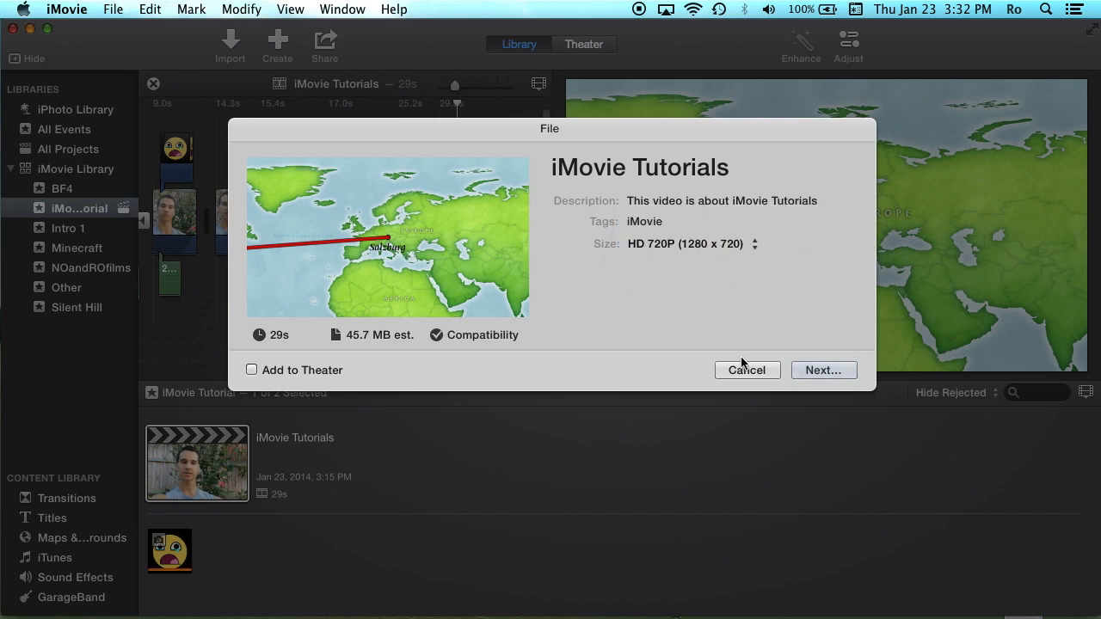
{"action": "left_click", "coordinate": [747, 370]}
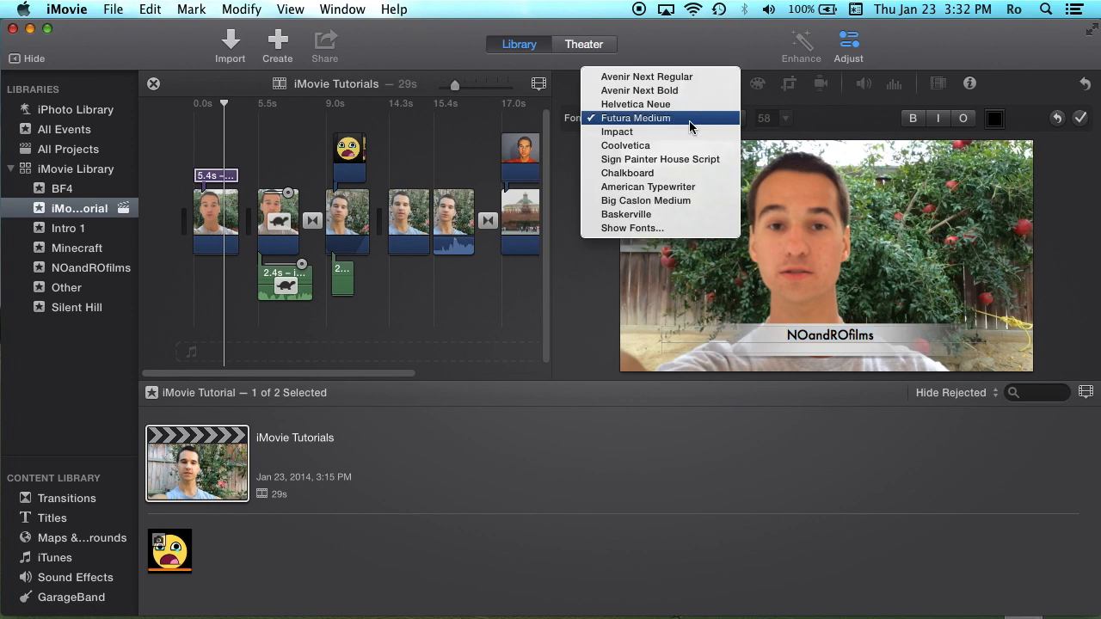
Step: Keep Futura Medium selected in the NOandROfilms title's font menu
{"action": "left_click", "coordinate": [637, 117]}
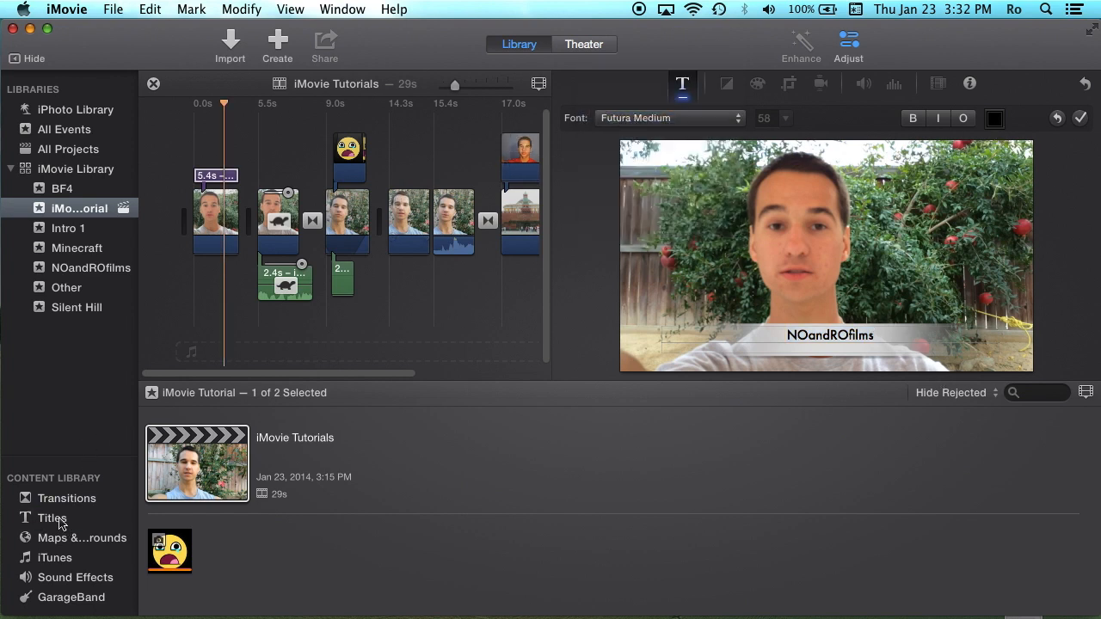
Step: Add the Reveal title style from the Titles library onto the clip in the timeline
{"action": "left_click", "coordinate": [52, 518]}
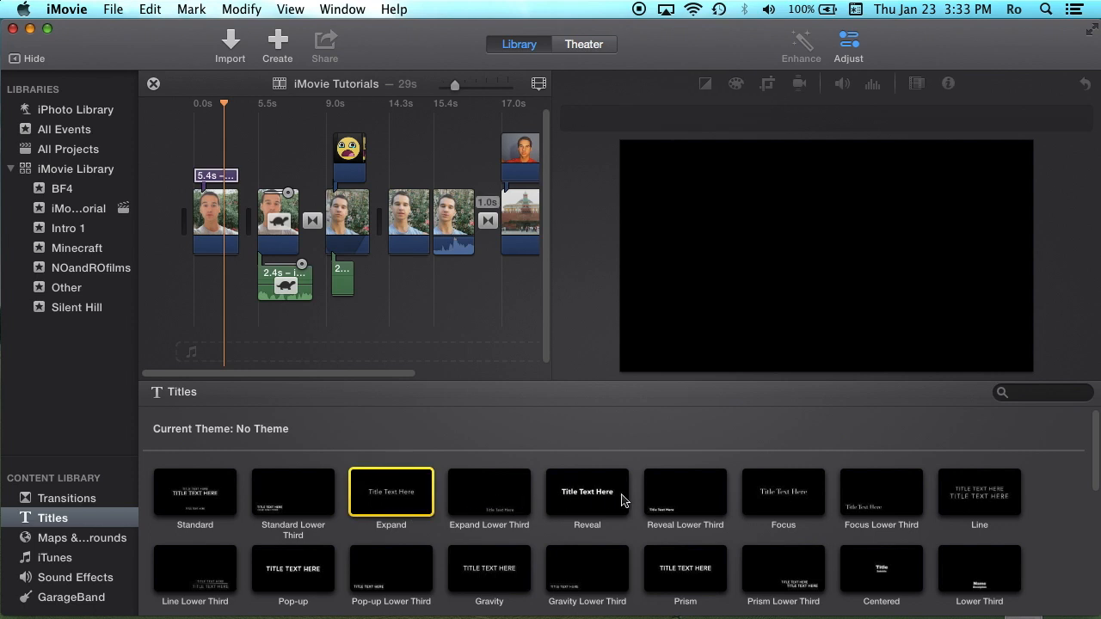
{"action": "left_click", "coordinate": [588, 492]}
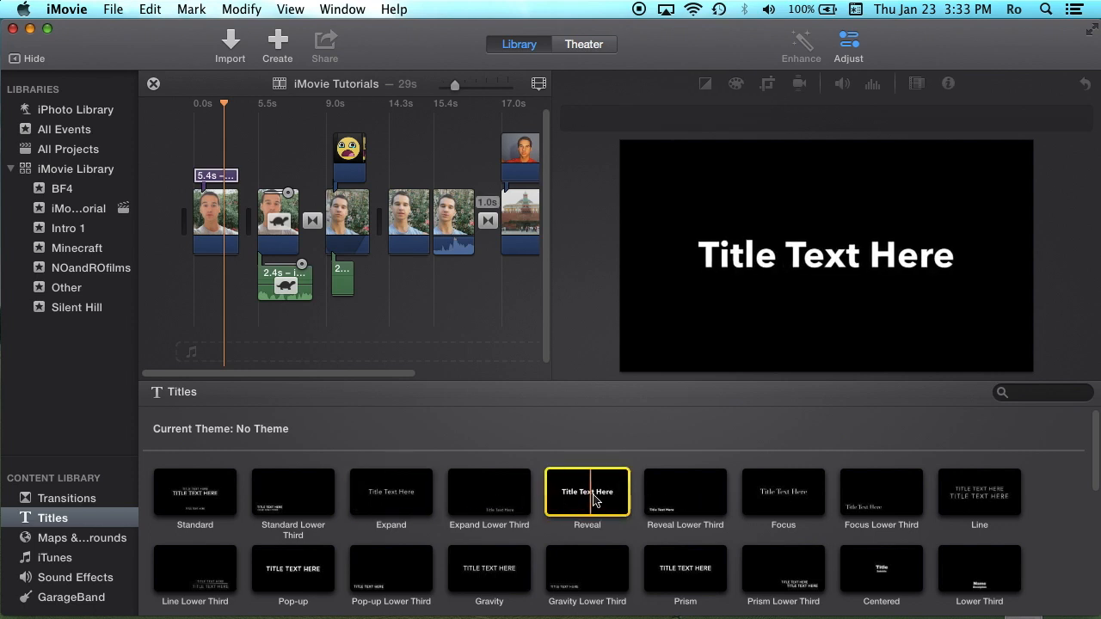
{"action": "left_click", "coordinate": [588, 492]}
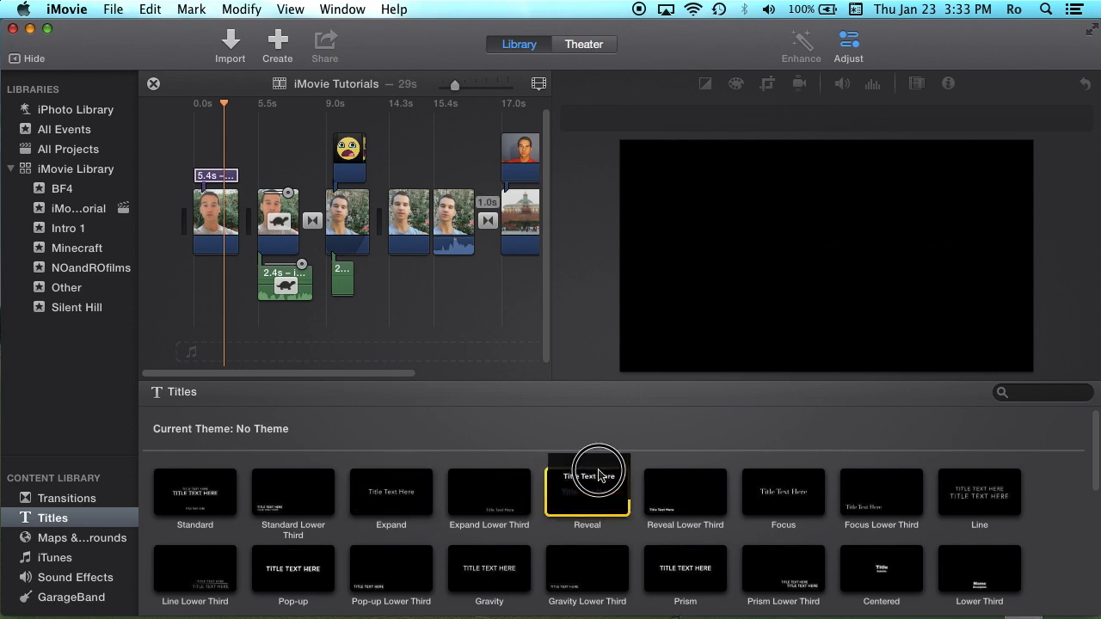
{"action": "double_click", "coordinate": [589, 492]}
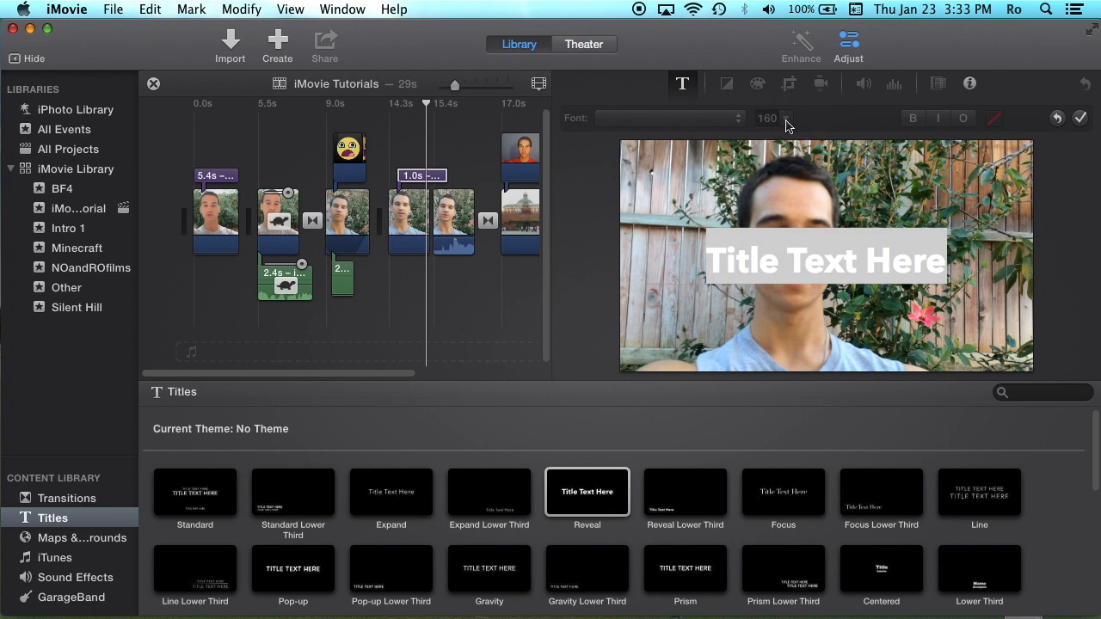
{"action": "mouse_move", "coordinate": [736, 128]}
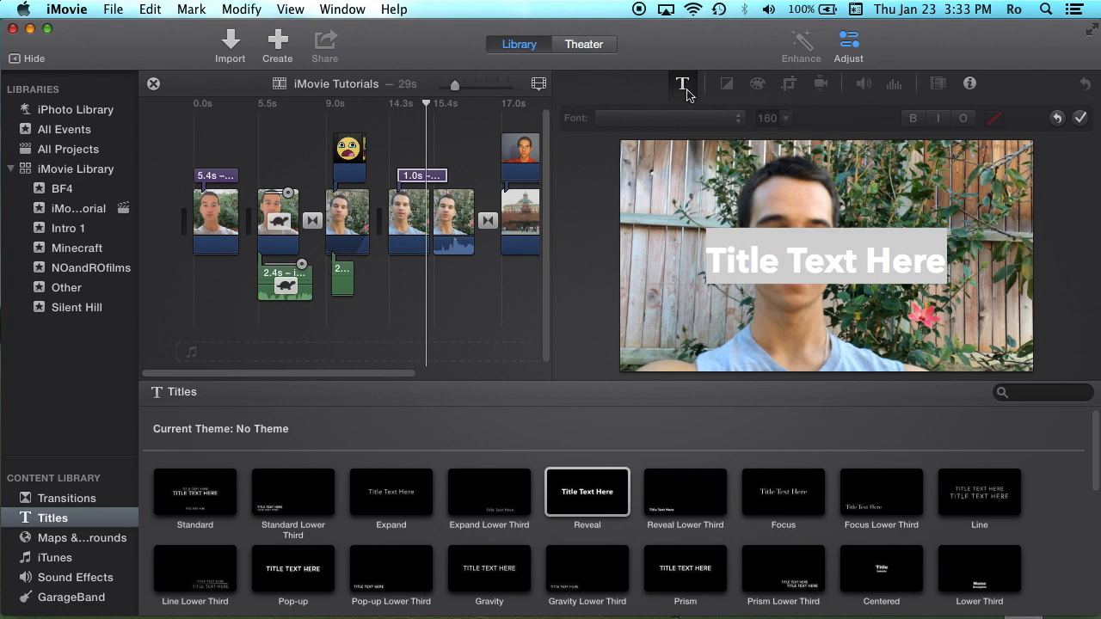
{"action": "mouse_move", "coordinate": [681, 82]}
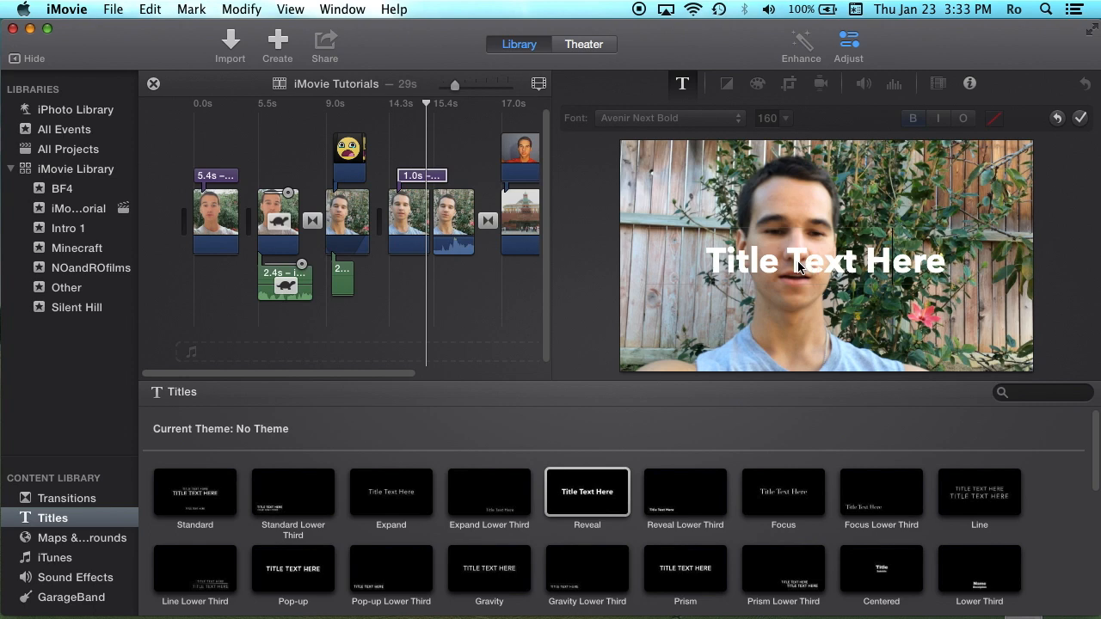
{"action": "mouse_move", "coordinate": [860, 265]}
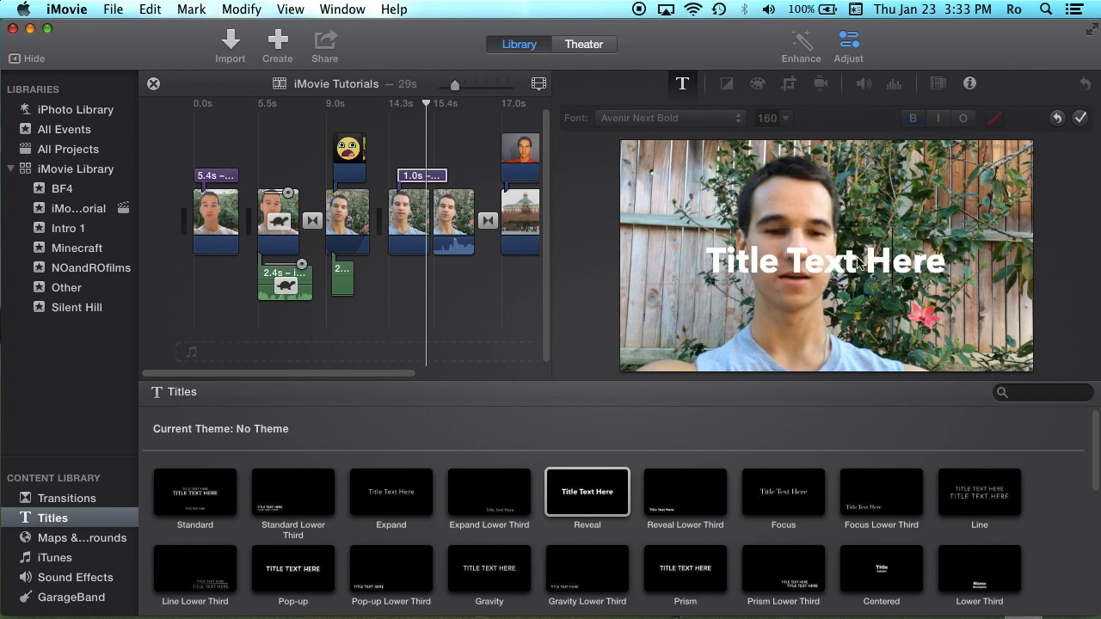
{"action": "left_click", "coordinate": [1080, 117]}
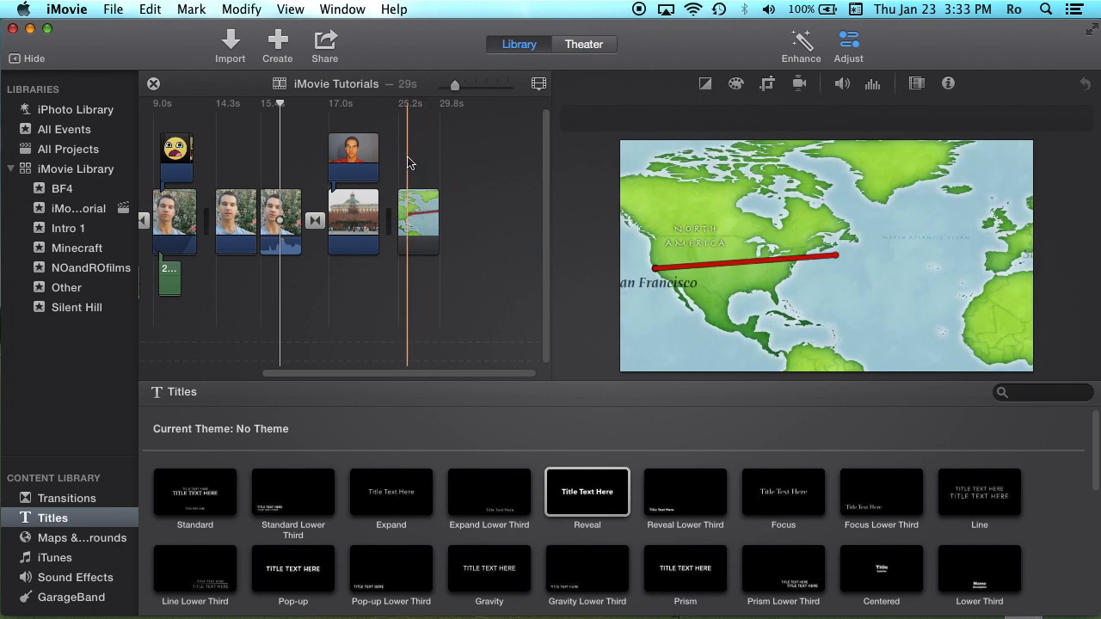
Step: Show the animated travel map clip's settings, San Francisco to Salzburg in Watercolor style
{"action": "left_click", "coordinate": [419, 220]}
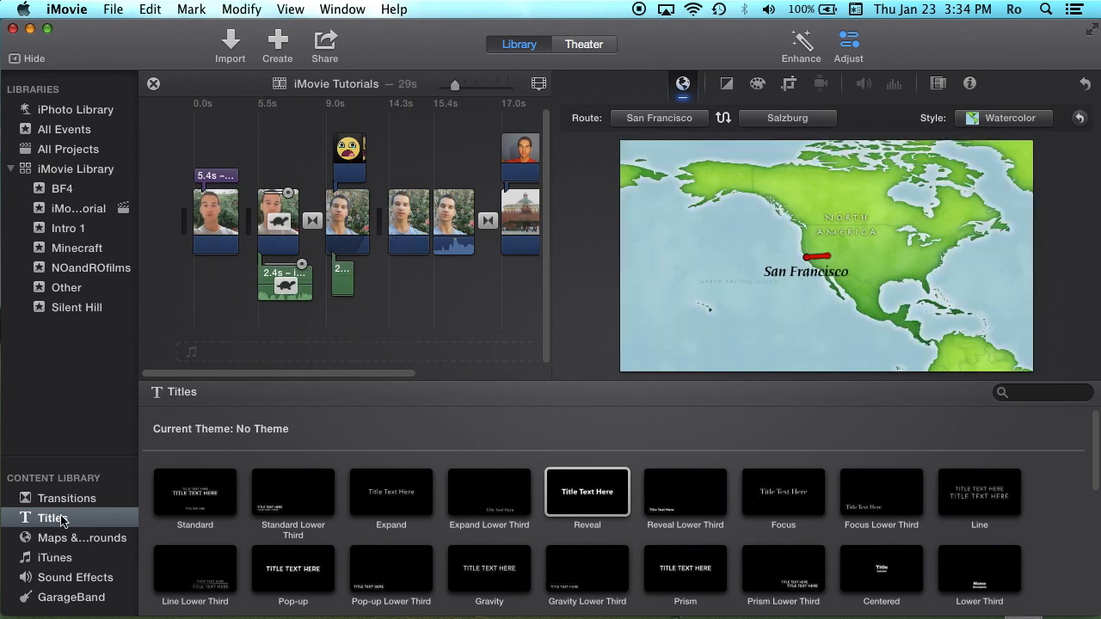
{"action": "mouse_move", "coordinate": [413, 192]}
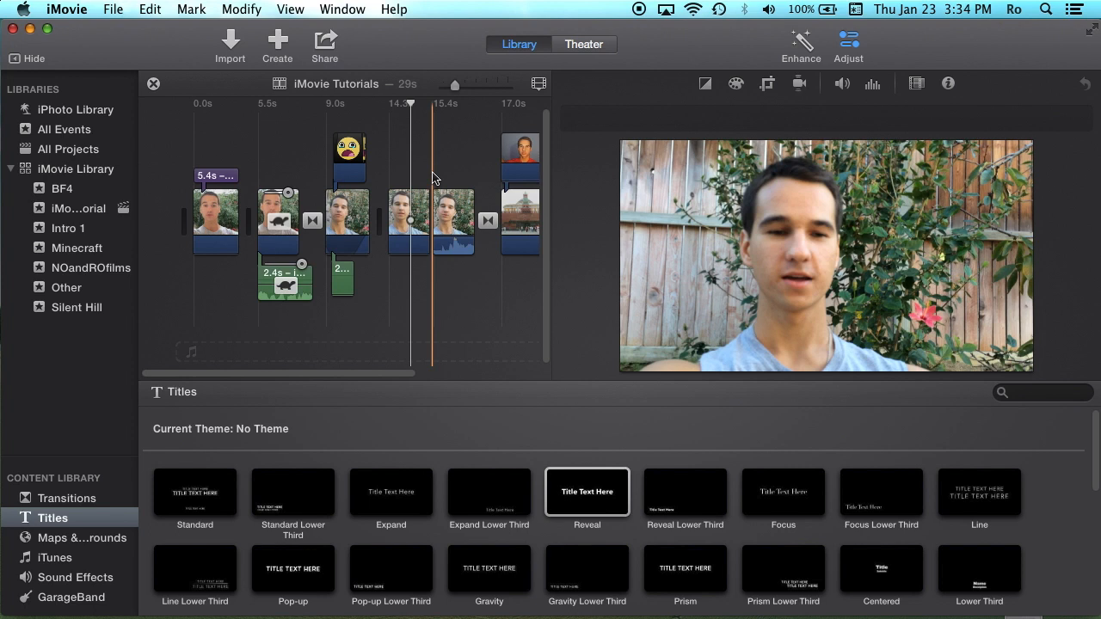
{"action": "mouse_move", "coordinate": [433, 180]}
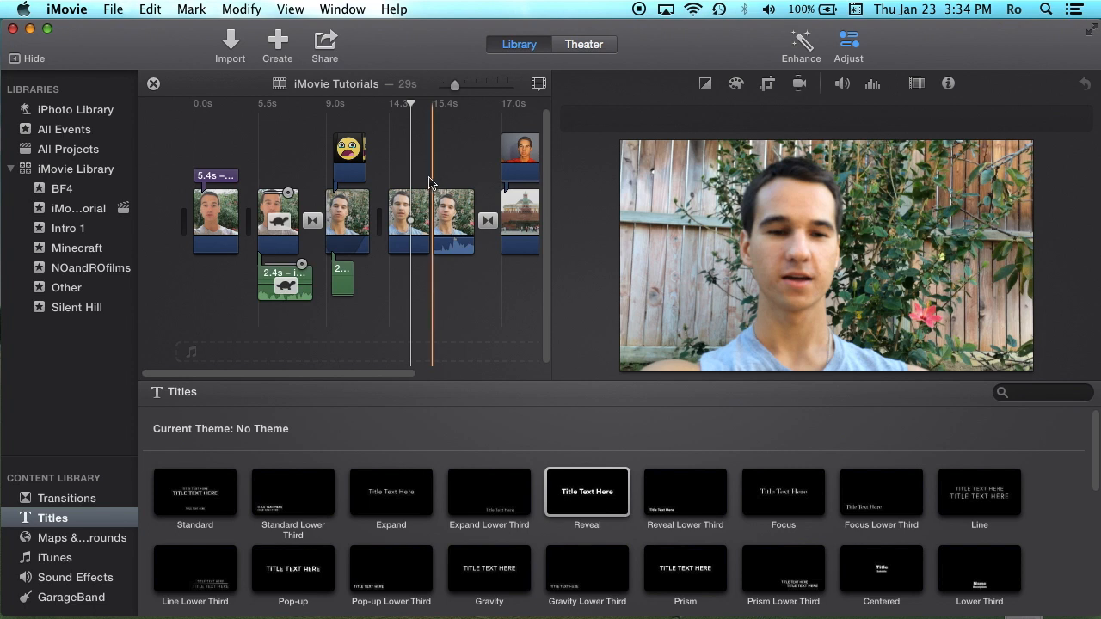